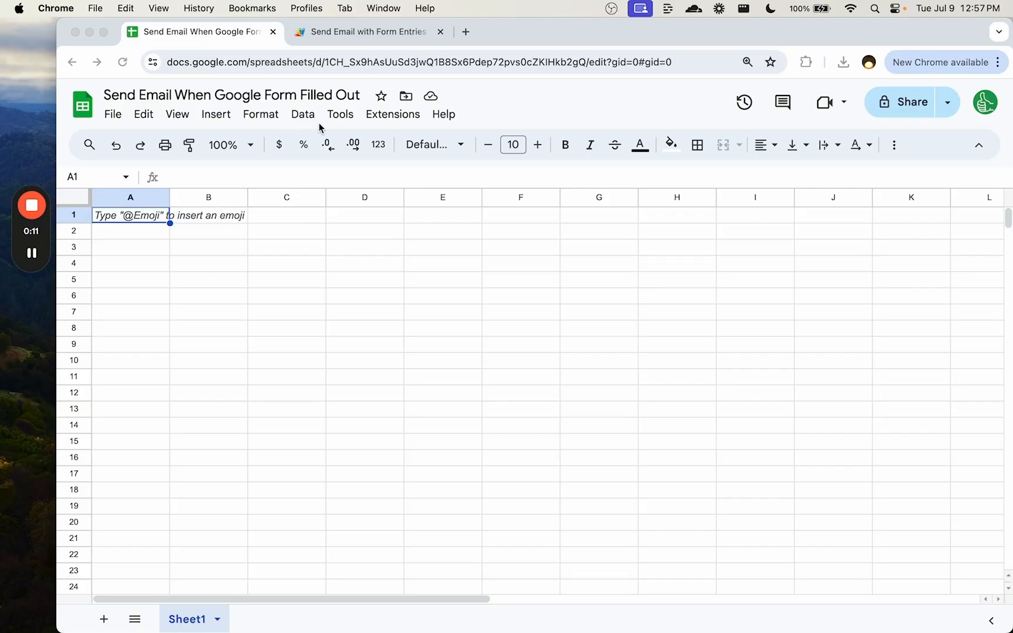
pyautogui.moveTo(298, 127)
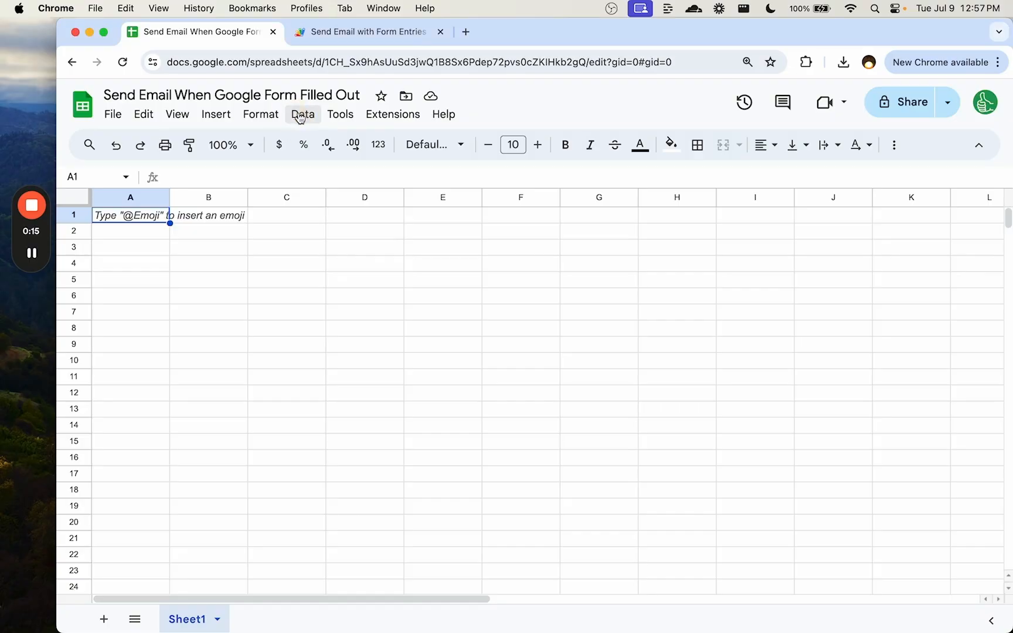
# - Create a linked form titled 'Send Email When Google Form Filled Out' from the spreadsheet's menu
pyautogui.click(393, 114)
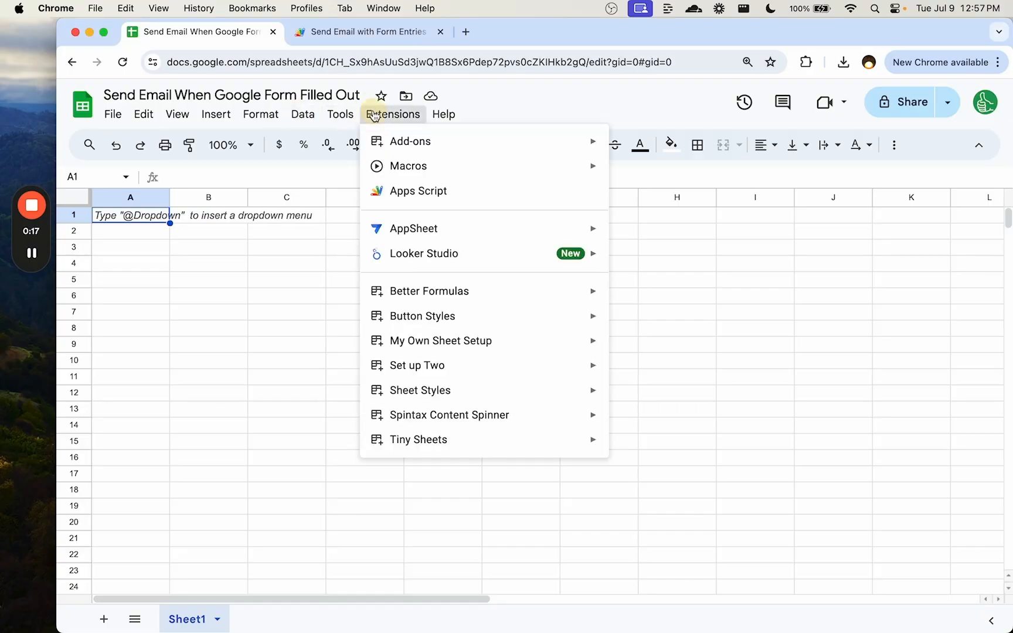
pyautogui.click(260, 114)
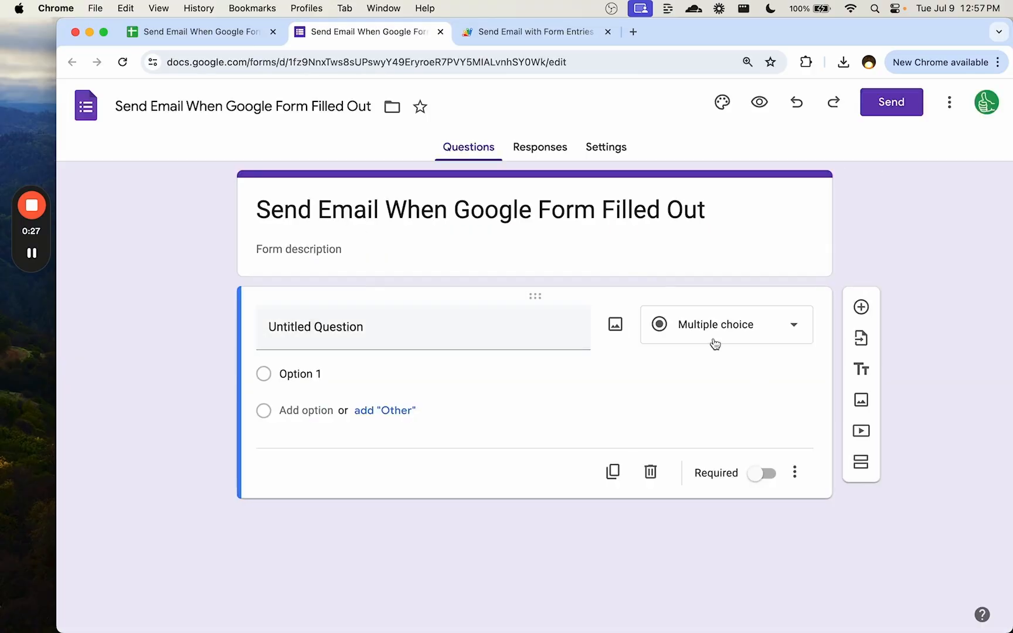
# - Make a short-answer 'Name' question and duplicate it into 'Occupation'
pyautogui.click(724, 324)
pyautogui.write('Na')
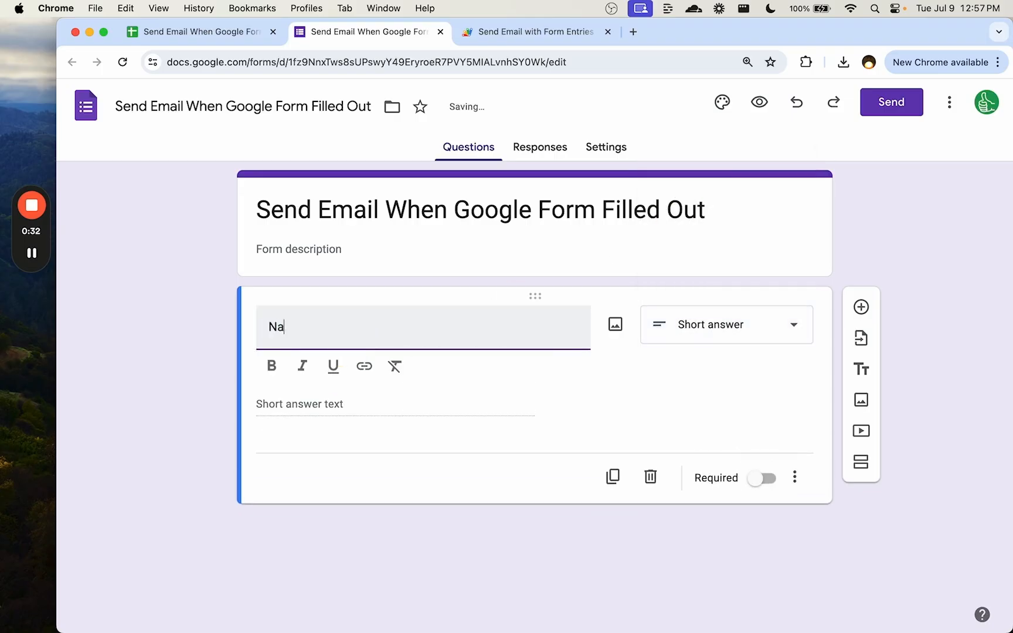
pyautogui.write('me')
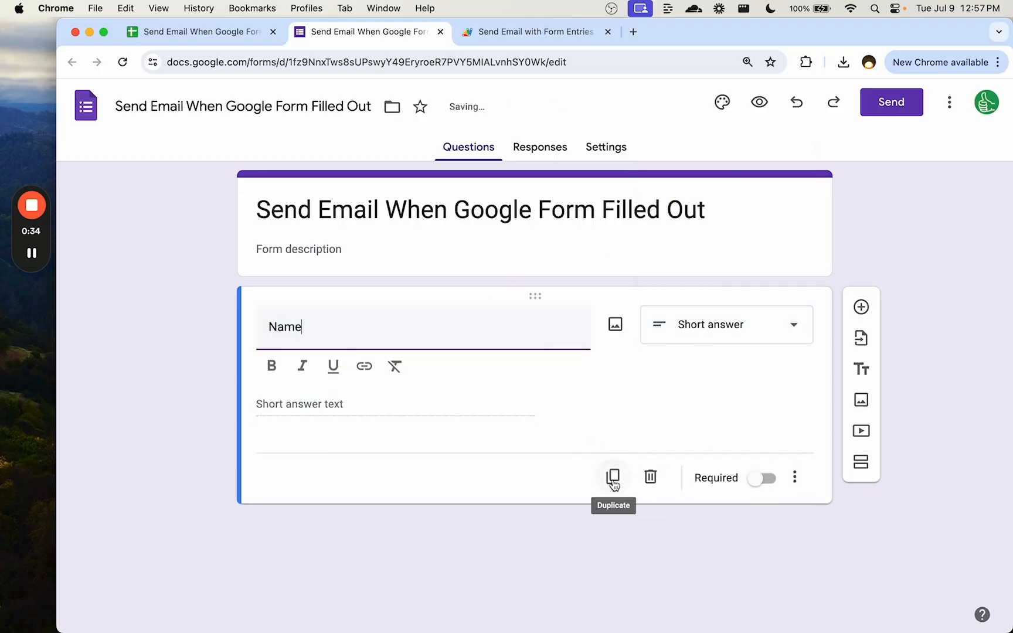
pyautogui.click(613, 476)
pyautogui.write('Occupation')
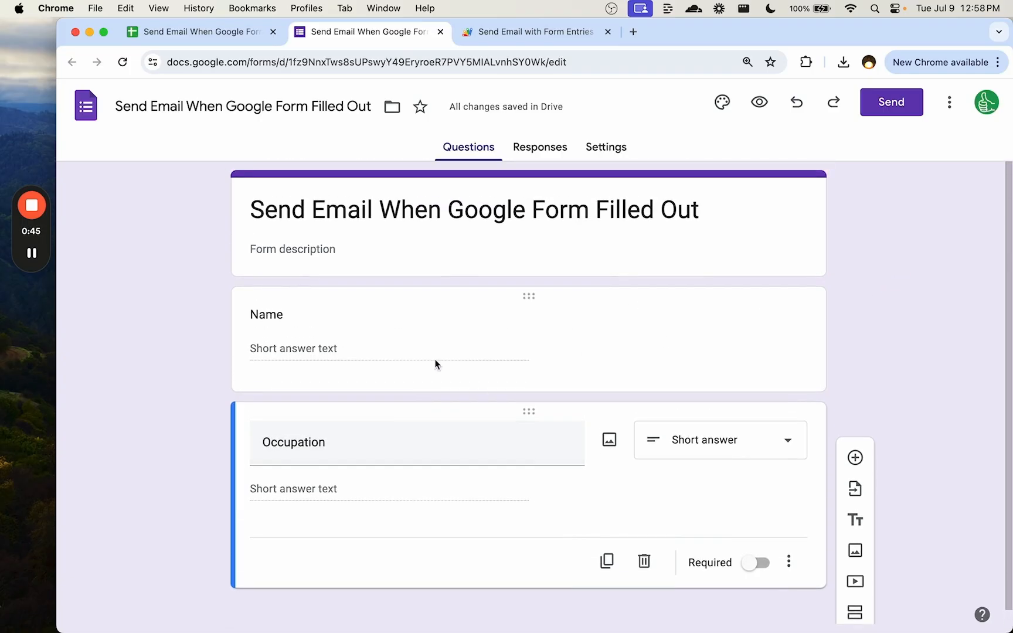
pyautogui.moveTo(576, 236)
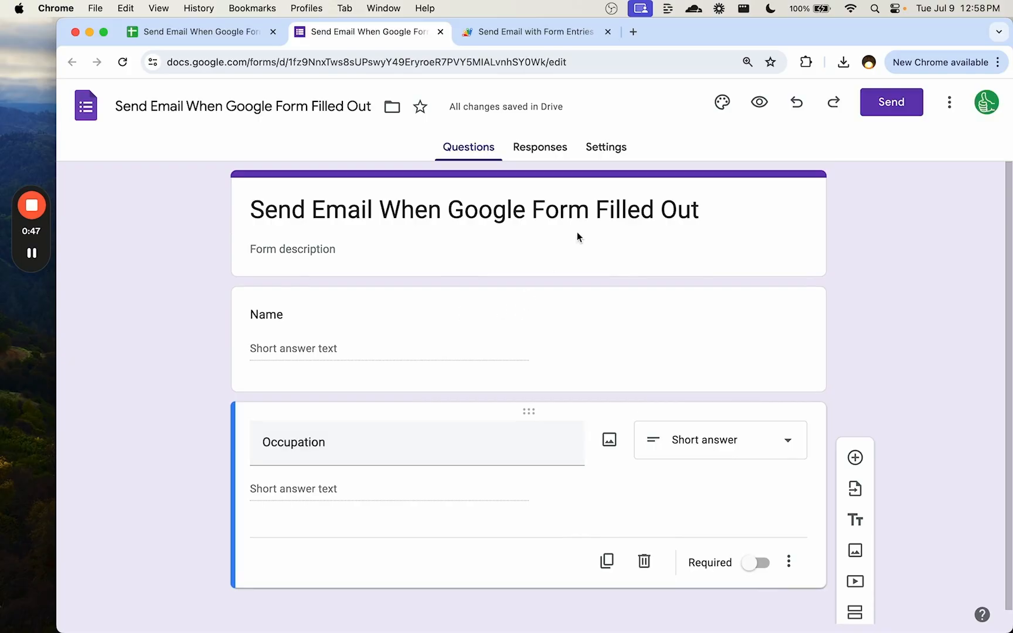
# - Enable 'Get email notifications for new responses' under the form's Responses options
pyautogui.click(606, 146)
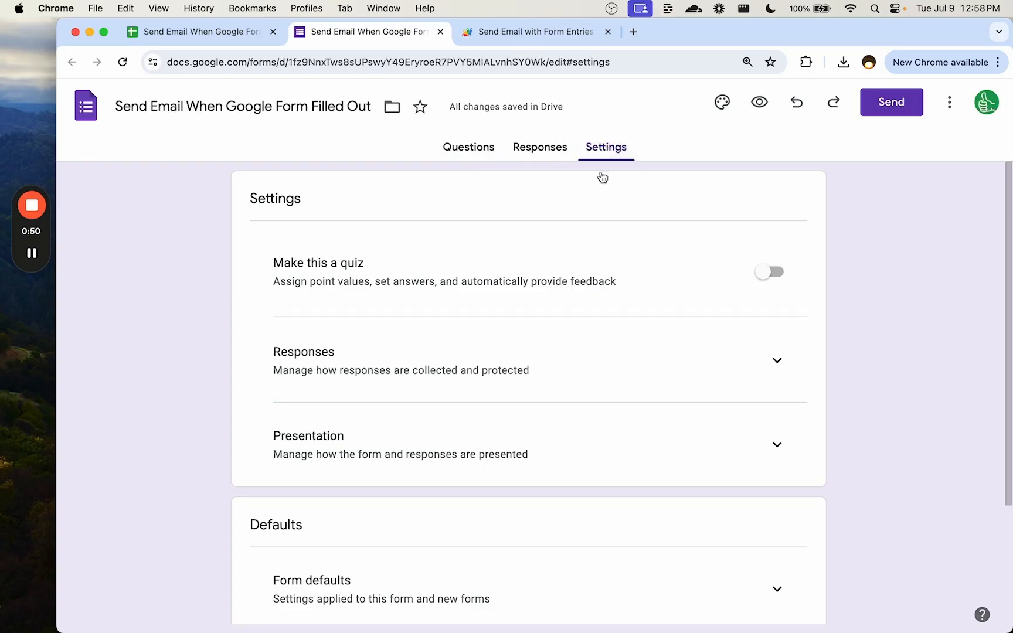
pyautogui.moveTo(653, 226)
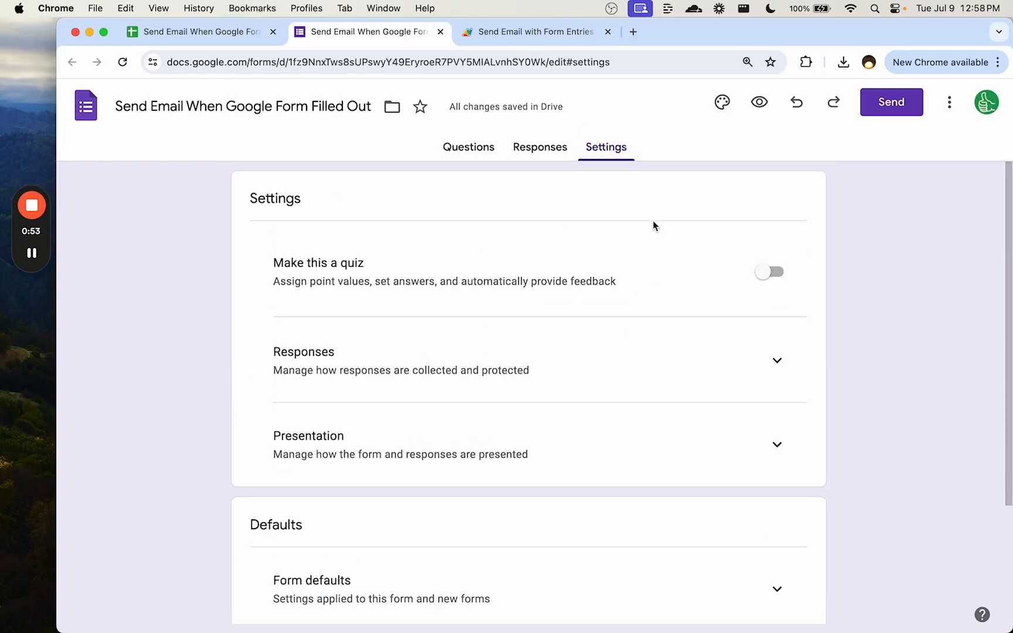
pyautogui.click(539, 147)
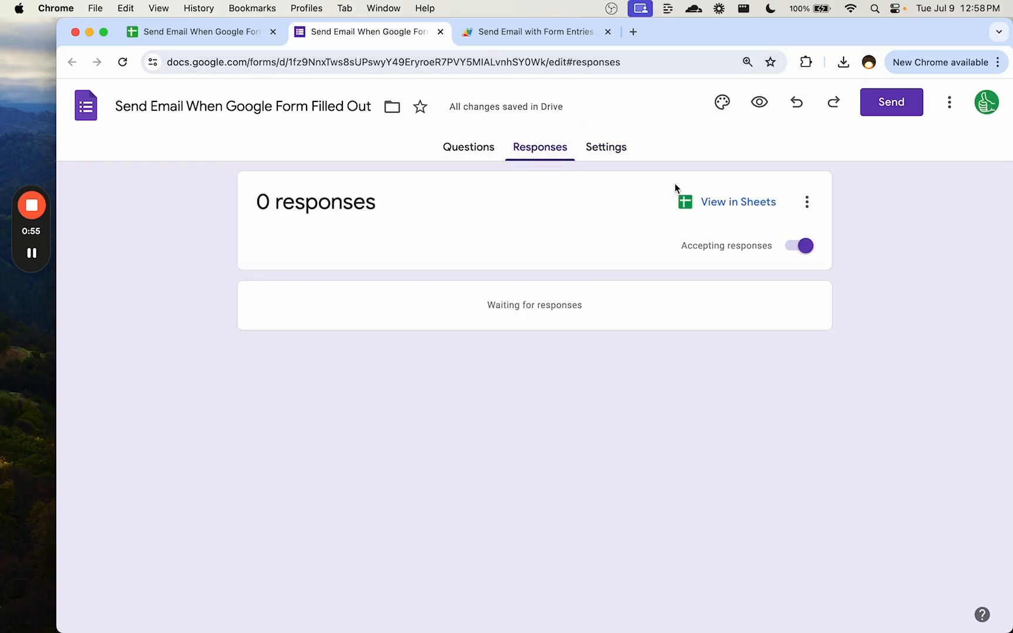
pyautogui.click(806, 202)
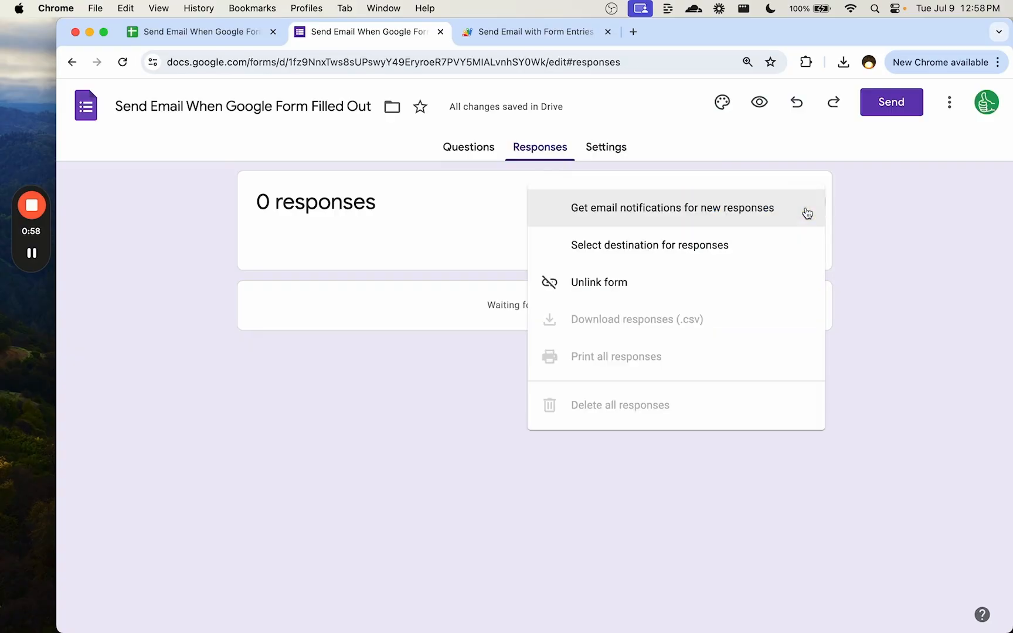
pyautogui.click(671, 207)
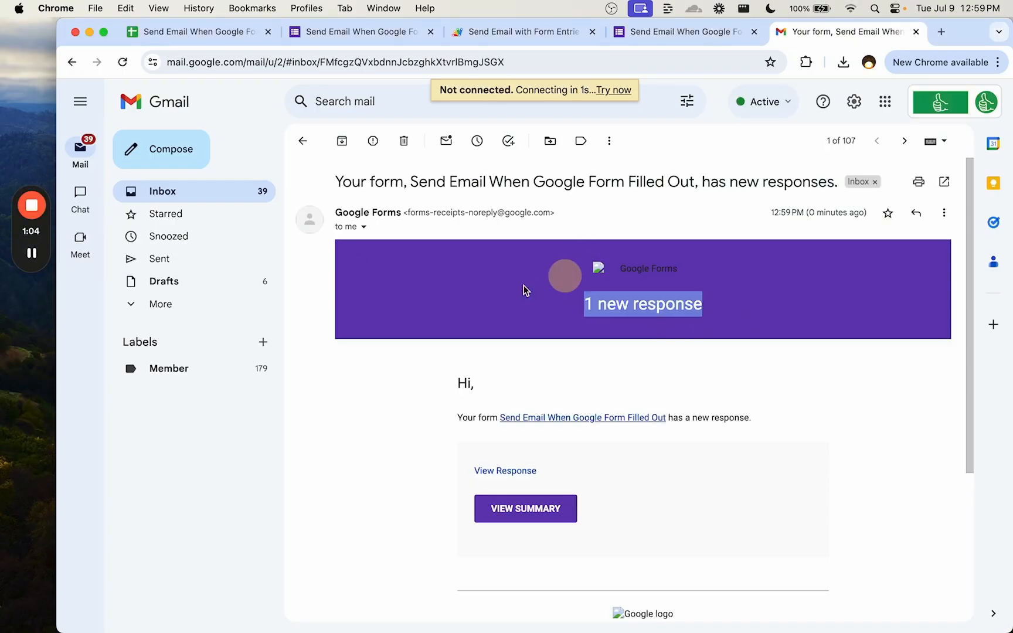
# - Scroll the response summary showing 'hi' for both Name and Occupation
pyautogui.scroll(-3)
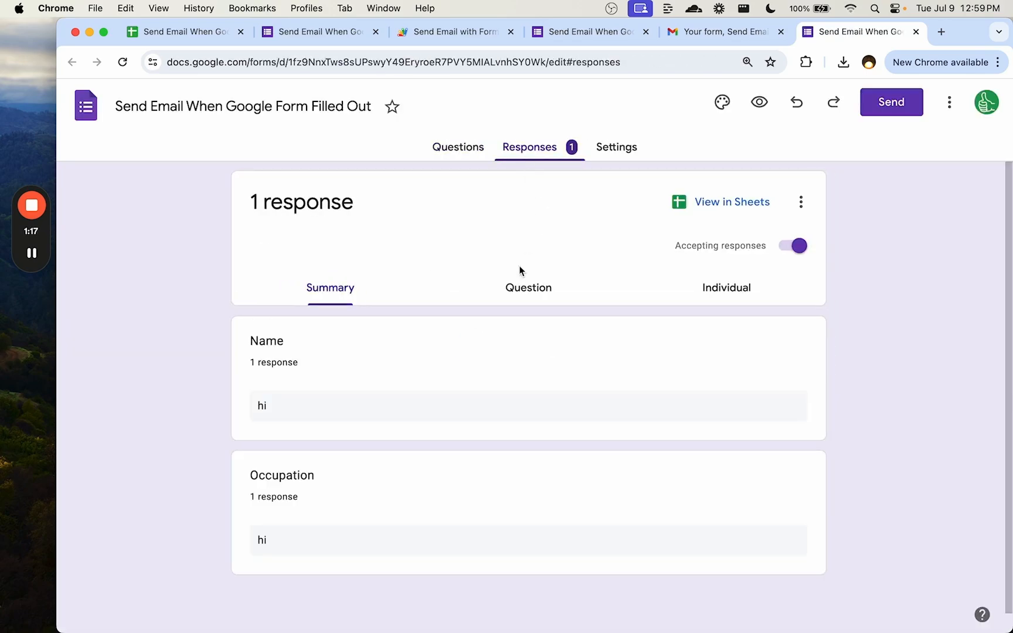
pyautogui.moveTo(596, 191)
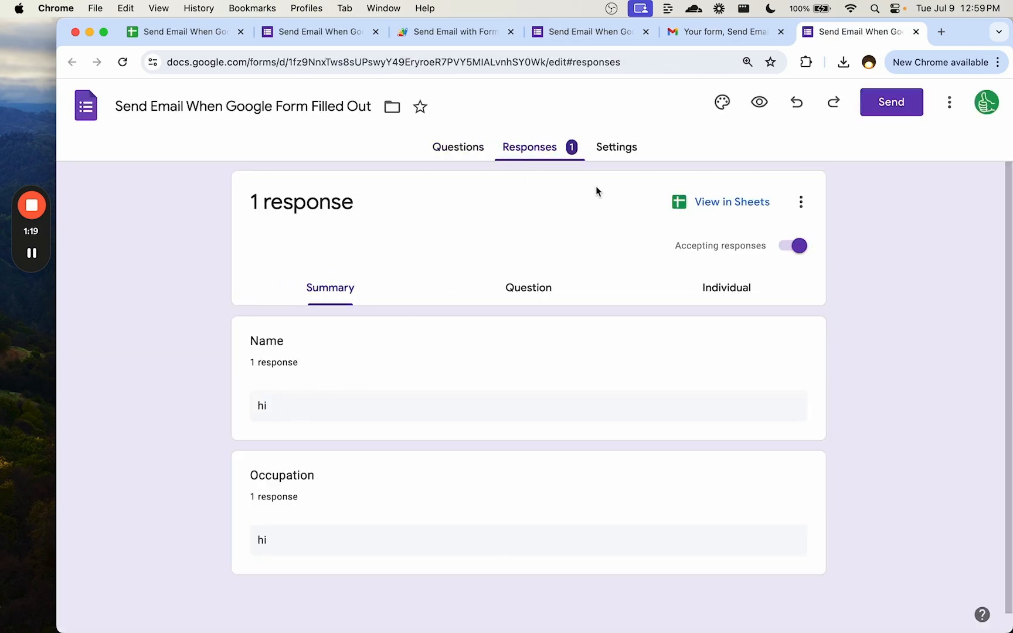
# - Submit a second response ('another one', 'doctor') and review responses question by question
pyautogui.click(587, 31)
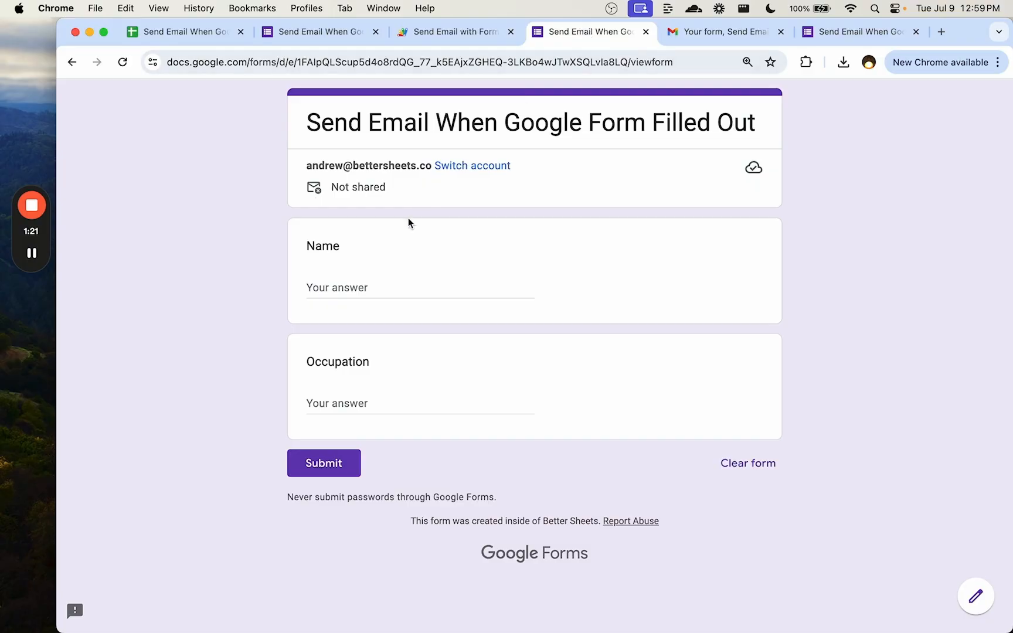
pyautogui.write('anoth')
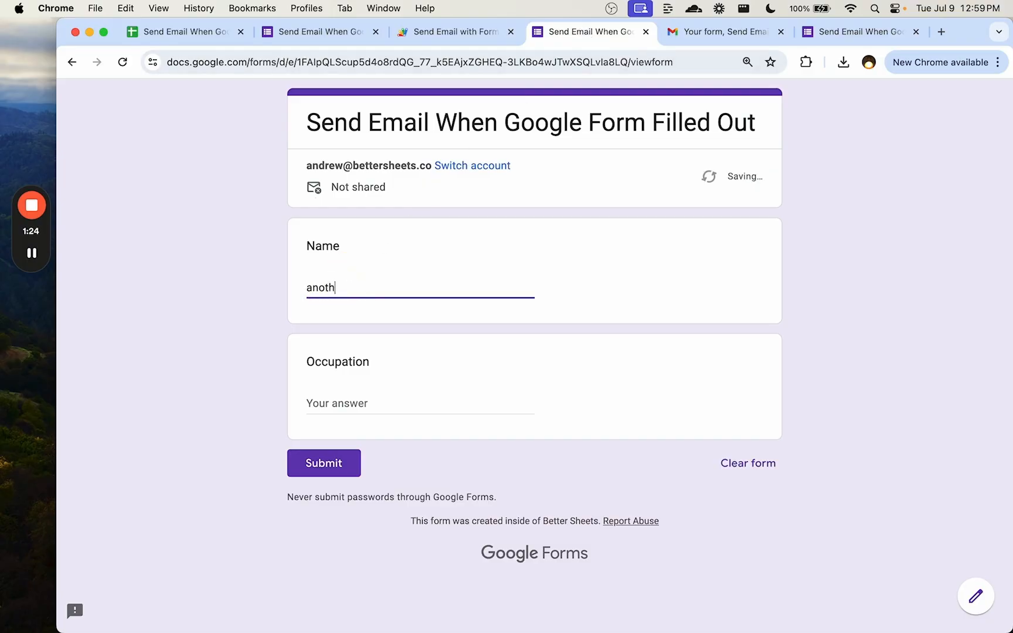
pyautogui.write('doctor')
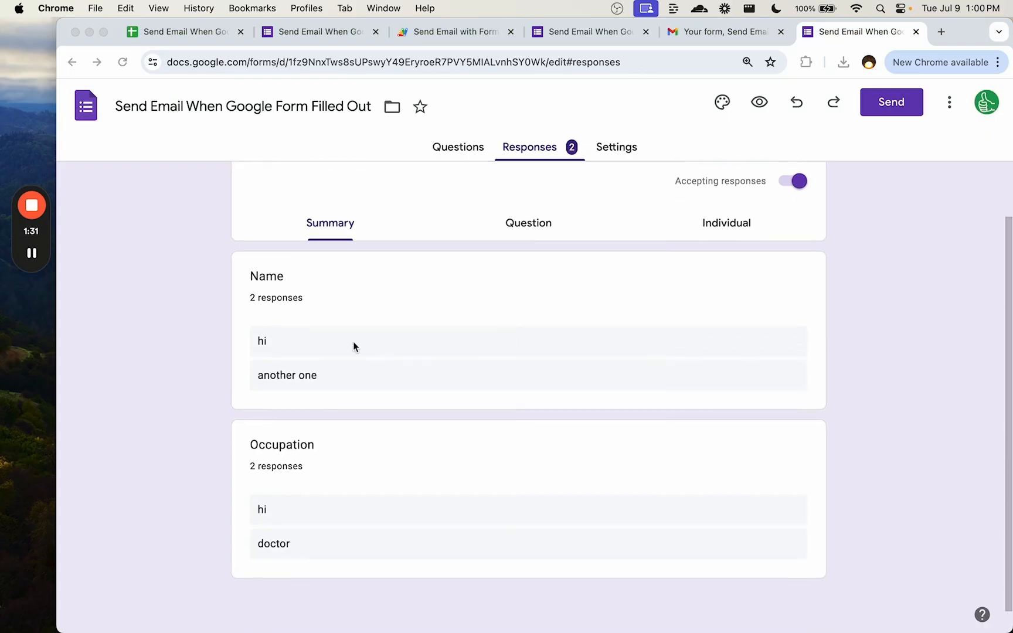
pyautogui.moveTo(303, 345)
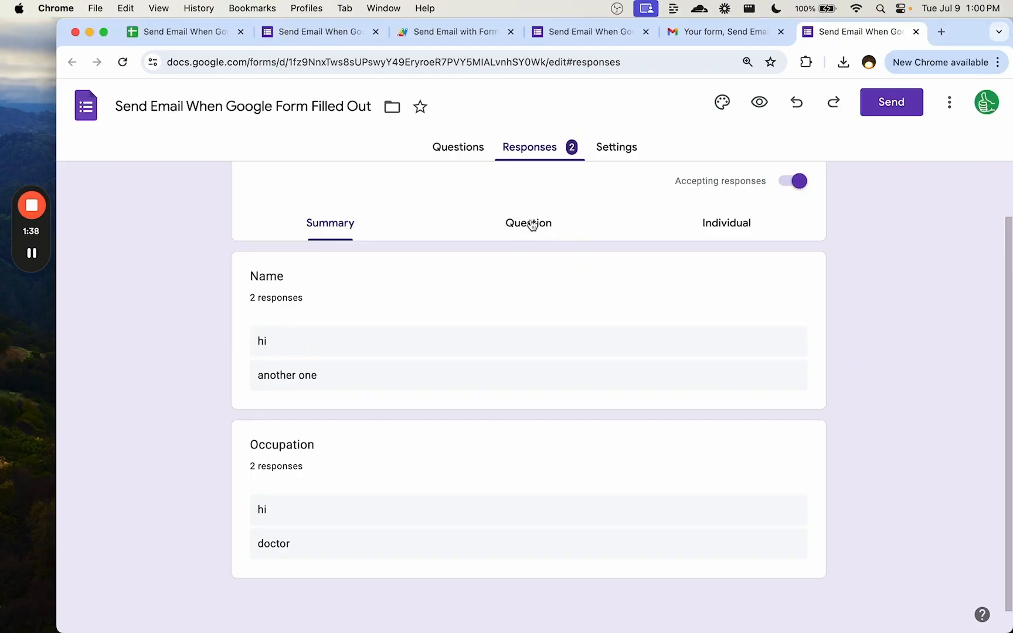
pyautogui.click(528, 222)
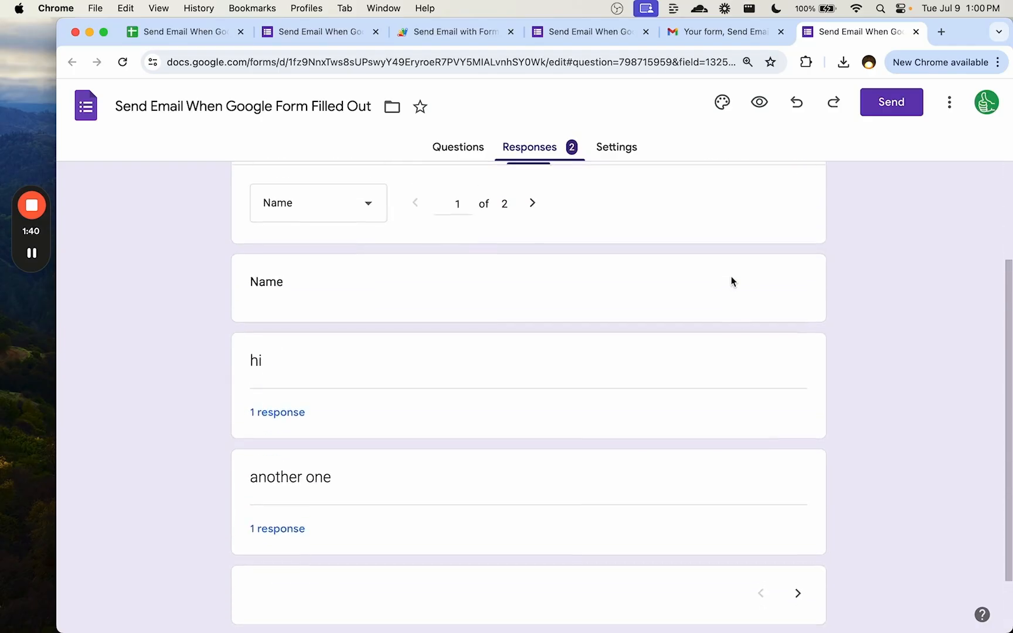
pyautogui.click(532, 203)
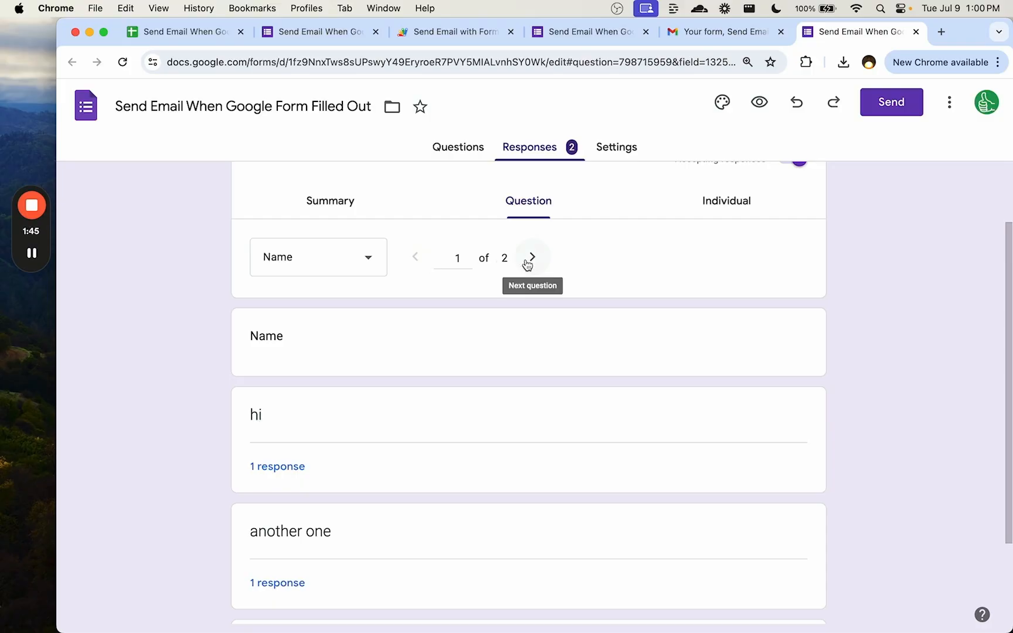
pyautogui.moveTo(507, 247)
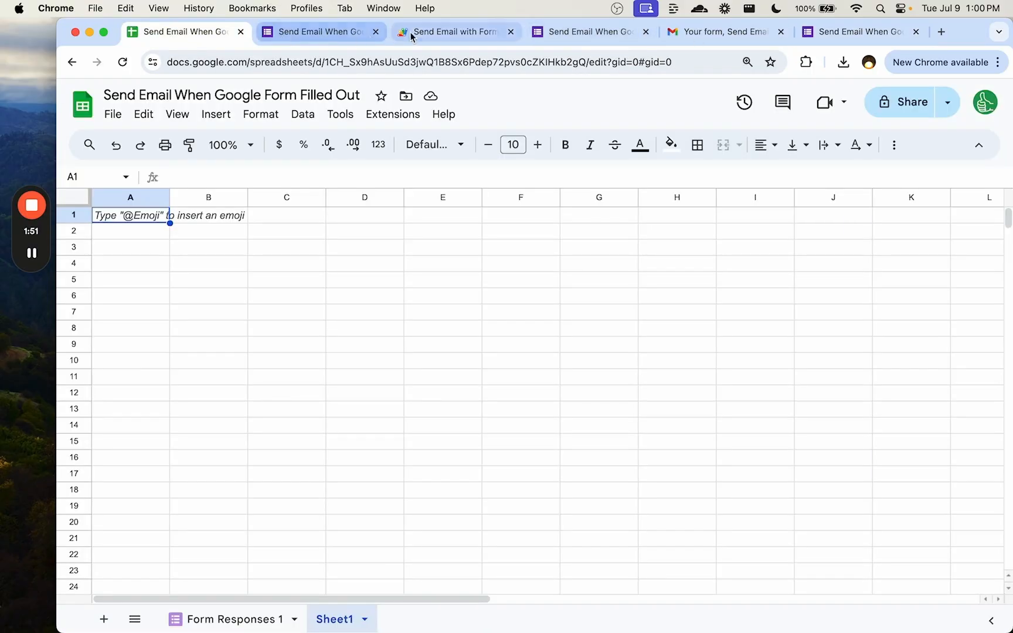
# - Write sendEmailsUponFormSubmit, emailing e.namedValues as an HTML table with a dated subject to the sheet owner
pyautogui.click(456, 32)
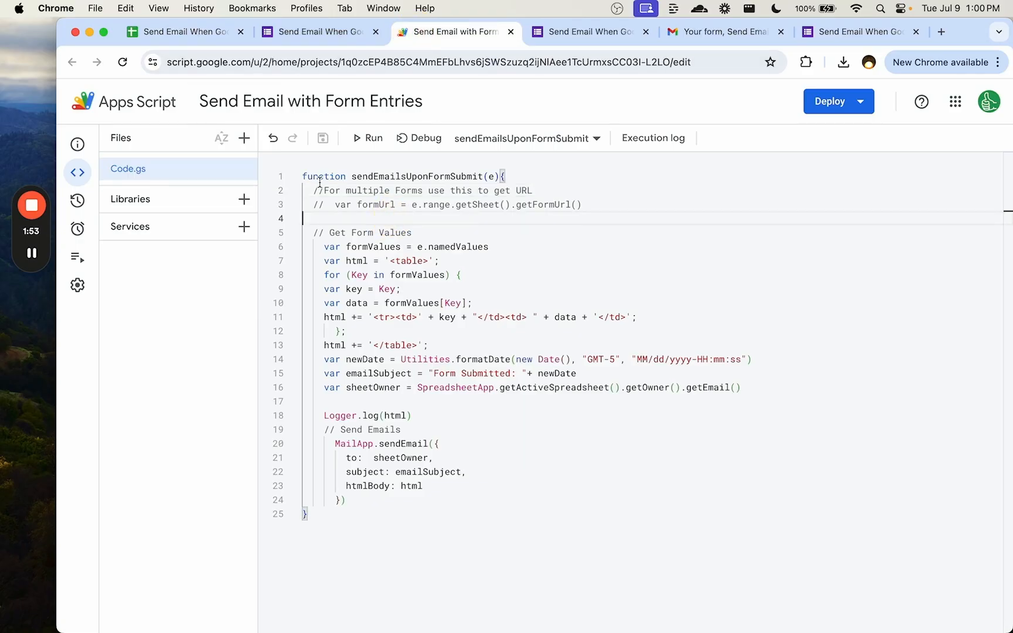
pyautogui.press('cmd+a')
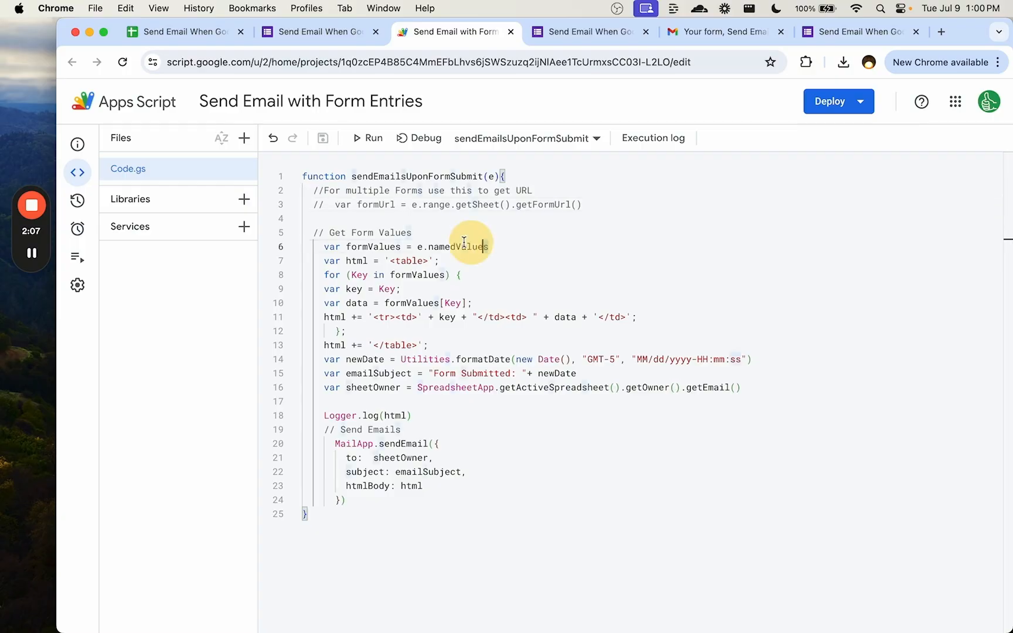
pyautogui.doubleClick(416, 176)
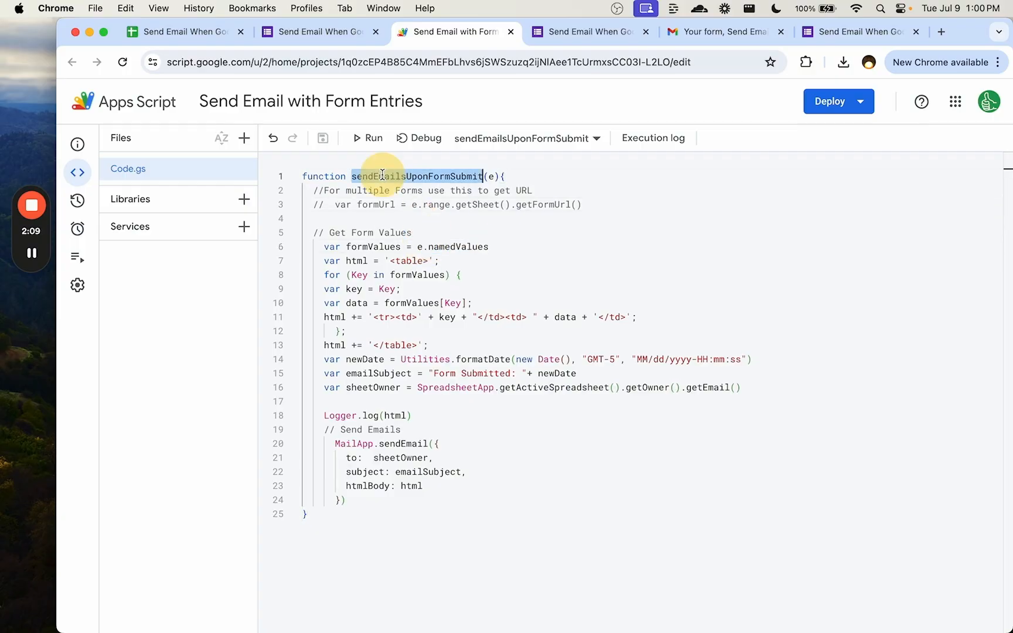
pyautogui.doubleClick(417, 176)
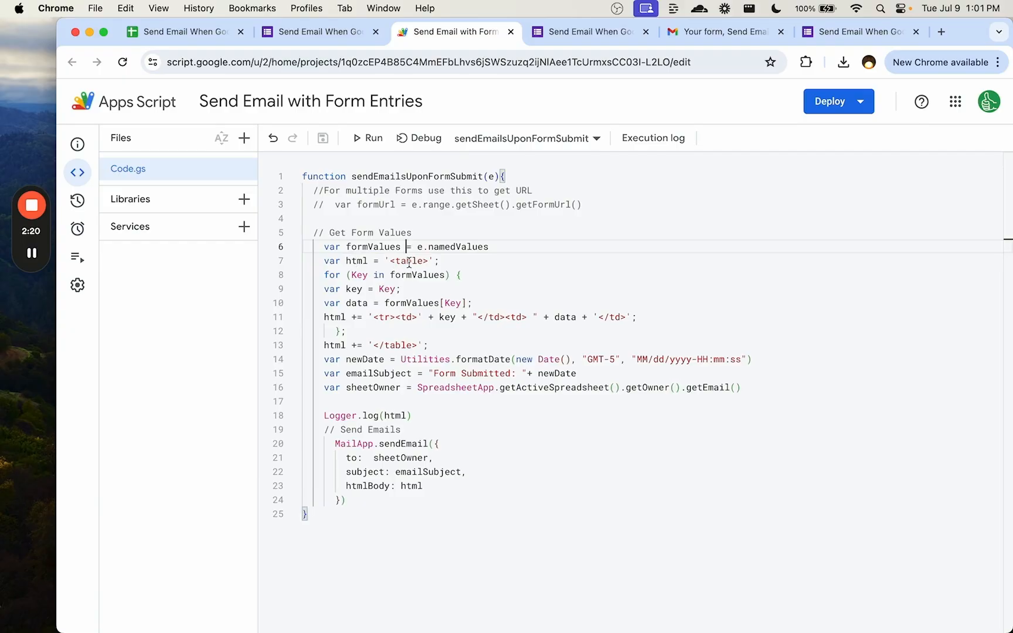
pyautogui.doubleClick(355, 289)
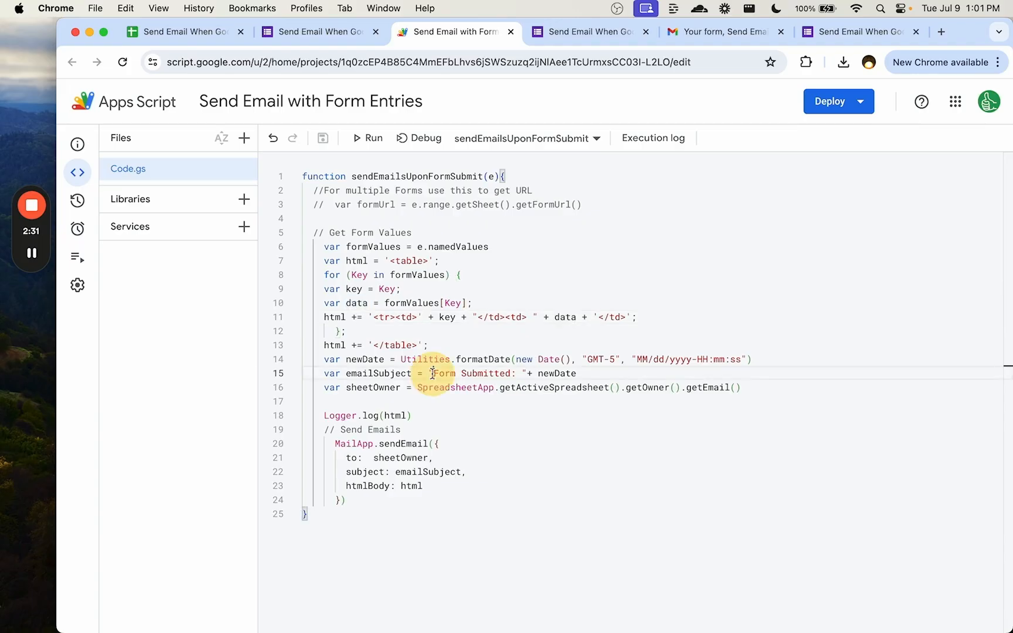
pyautogui.doubleClick(469, 373)
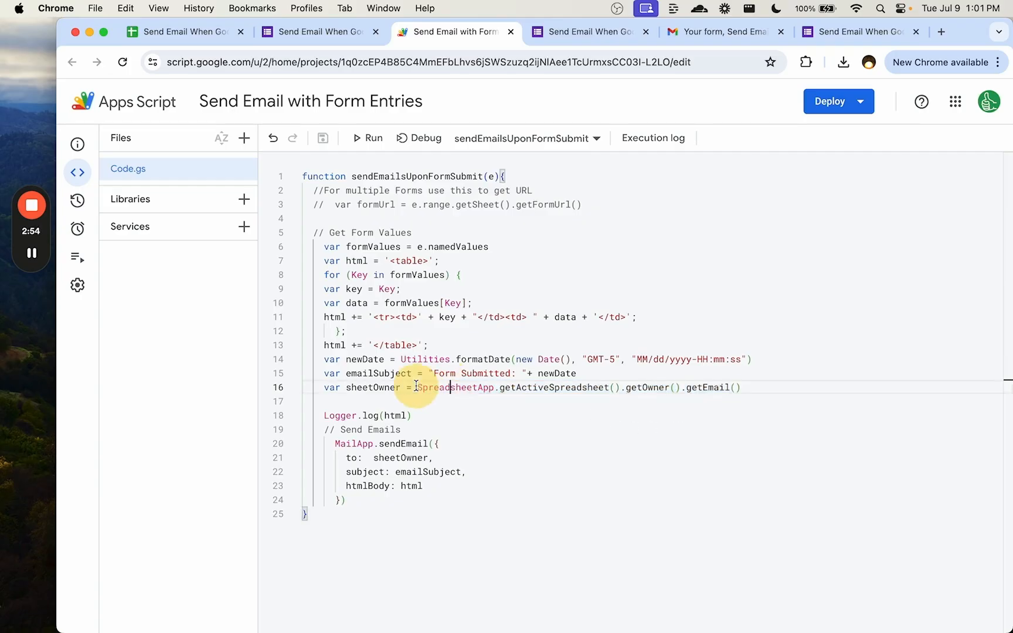
pyautogui.moveTo(418, 387); pyautogui.dragTo(741, 387)
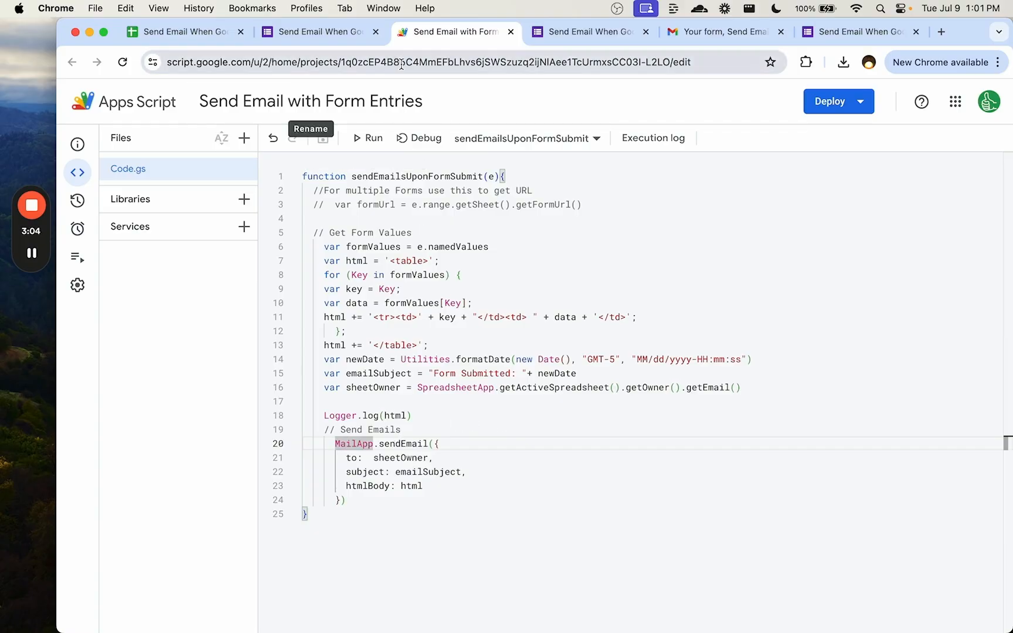
# - Review the form's response options, then return to the script project's empty Triggers page
pyautogui.click(316, 31)
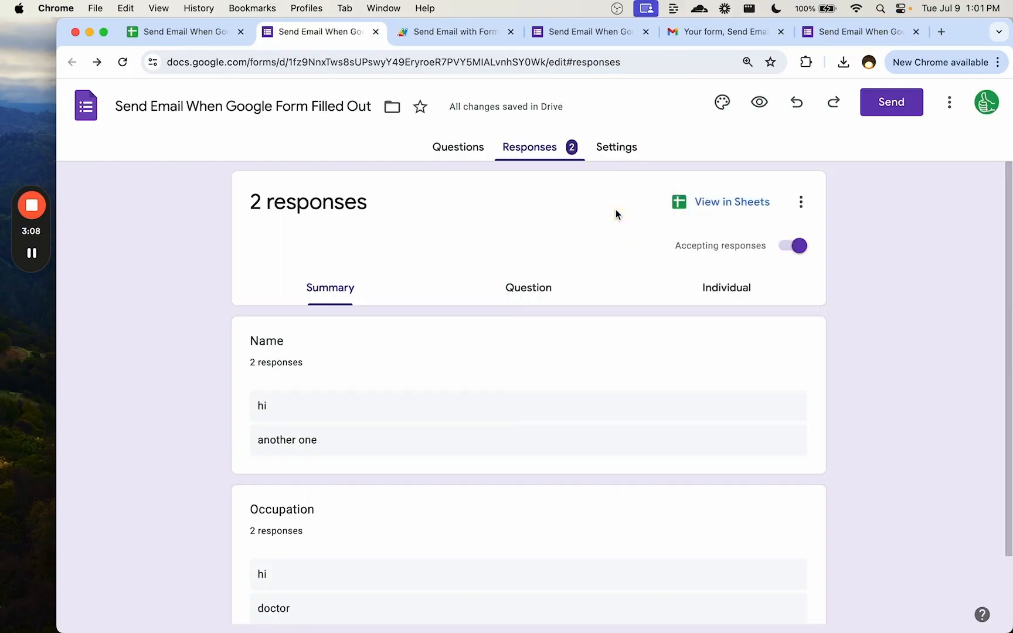
pyautogui.click(800, 202)
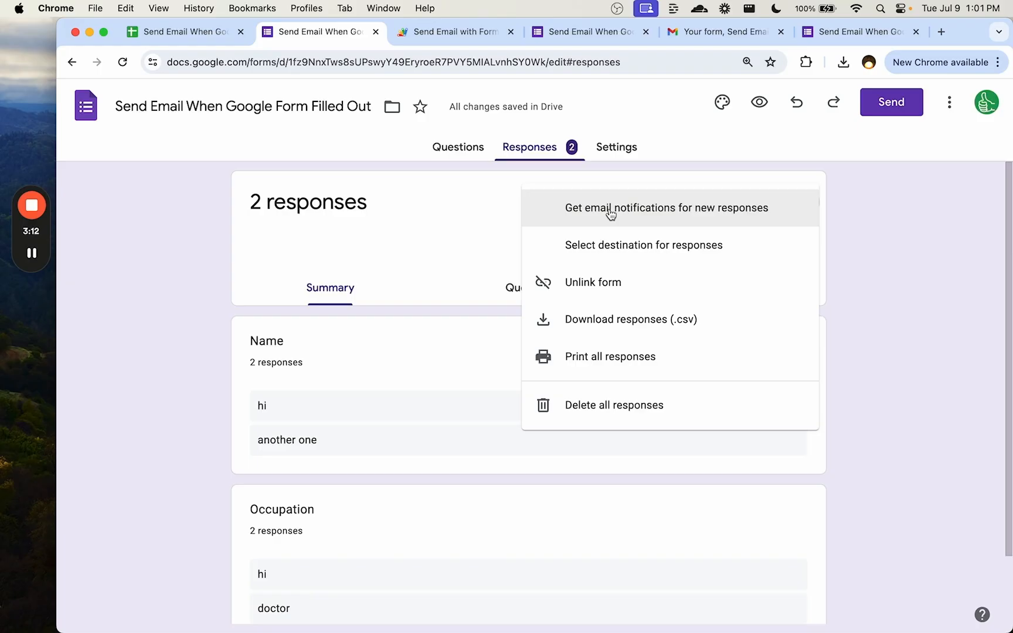
pyautogui.click(455, 32)
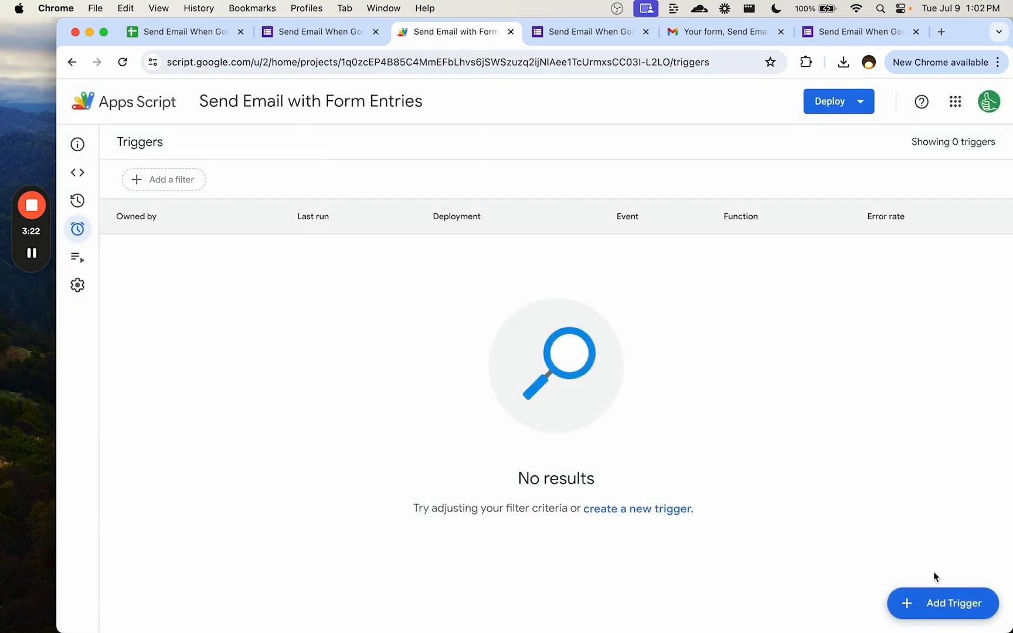
# - Add a From spreadsheet, On form submit trigger for sendEmailsUponFormSubmit
pyautogui.click(941, 602)
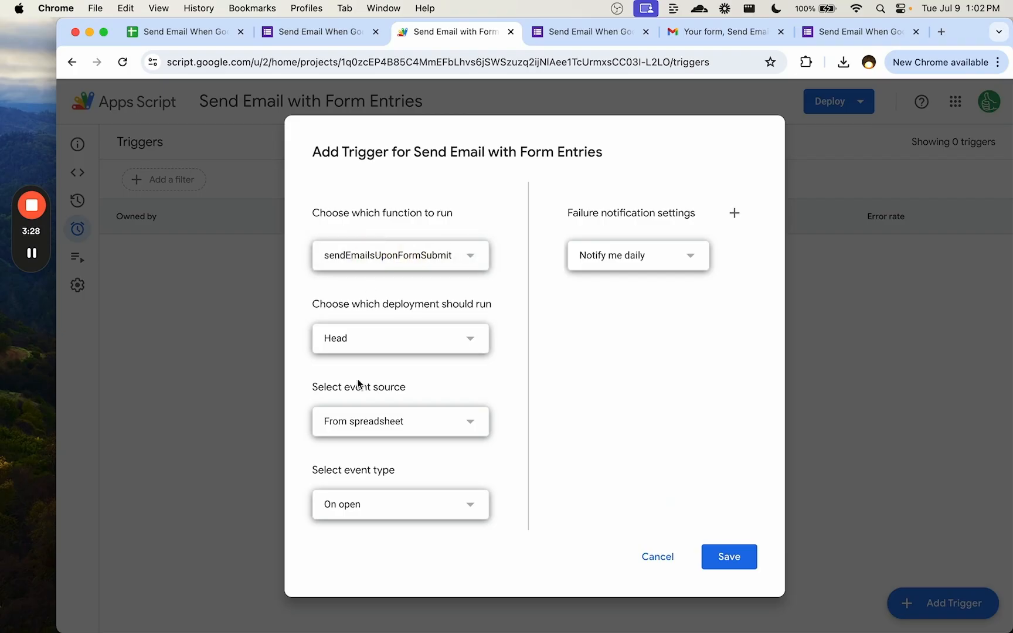
pyautogui.click(399, 421)
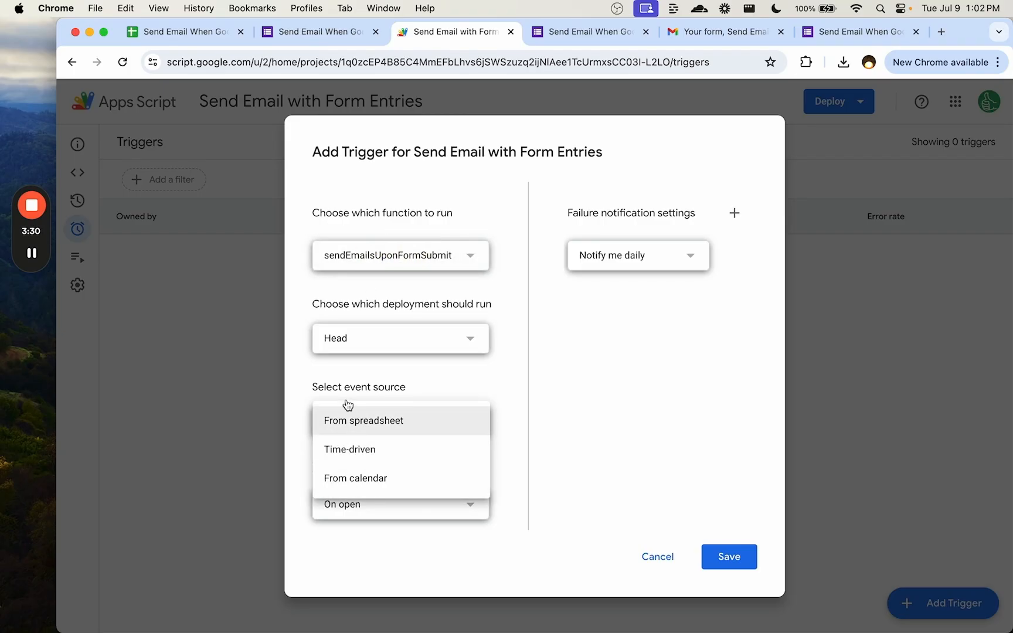
pyautogui.click(363, 421)
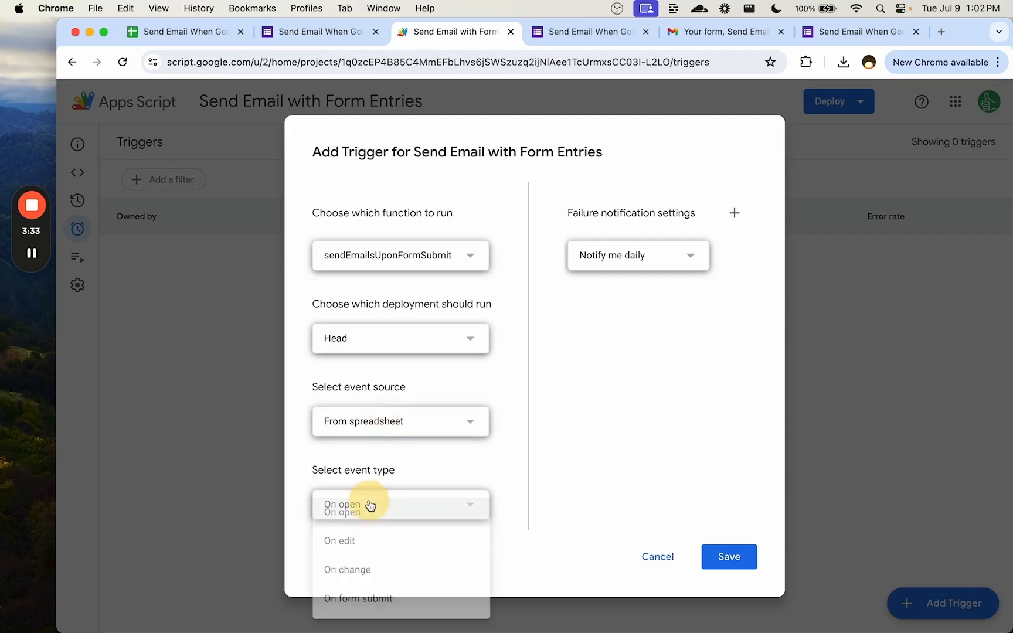
pyautogui.click(357, 598)
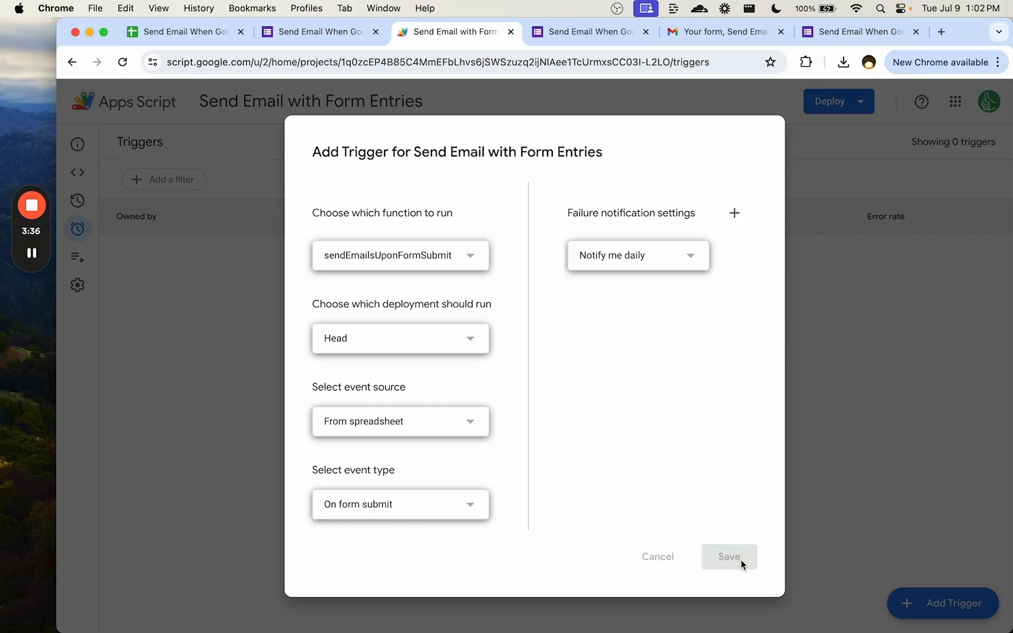
pyautogui.click(728, 557)
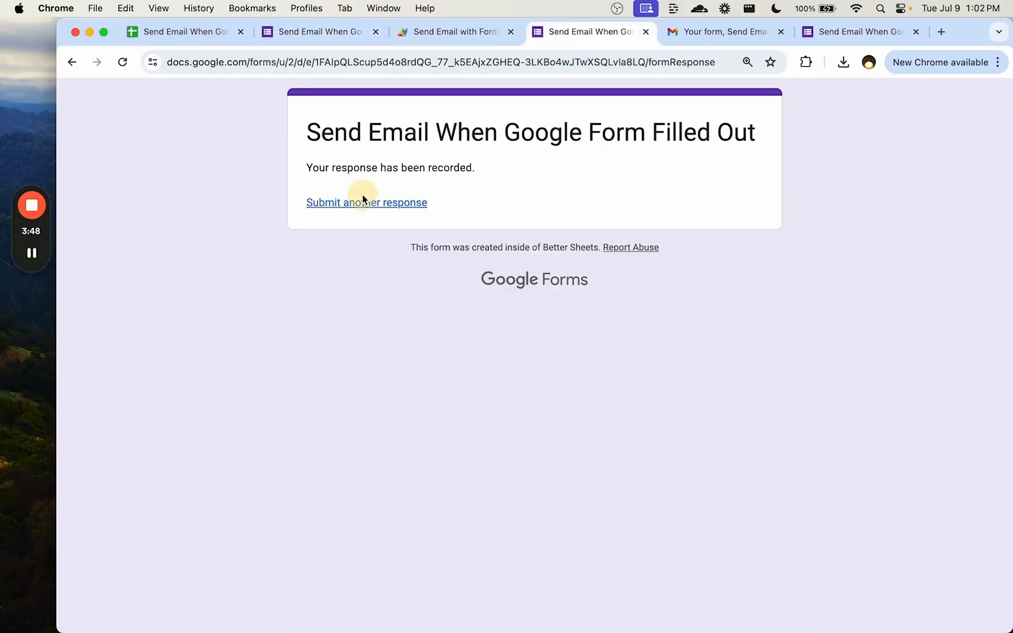
# - Submit another test response with Name 'hello' and Occupation 'doctor'
pyautogui.click(365, 202)
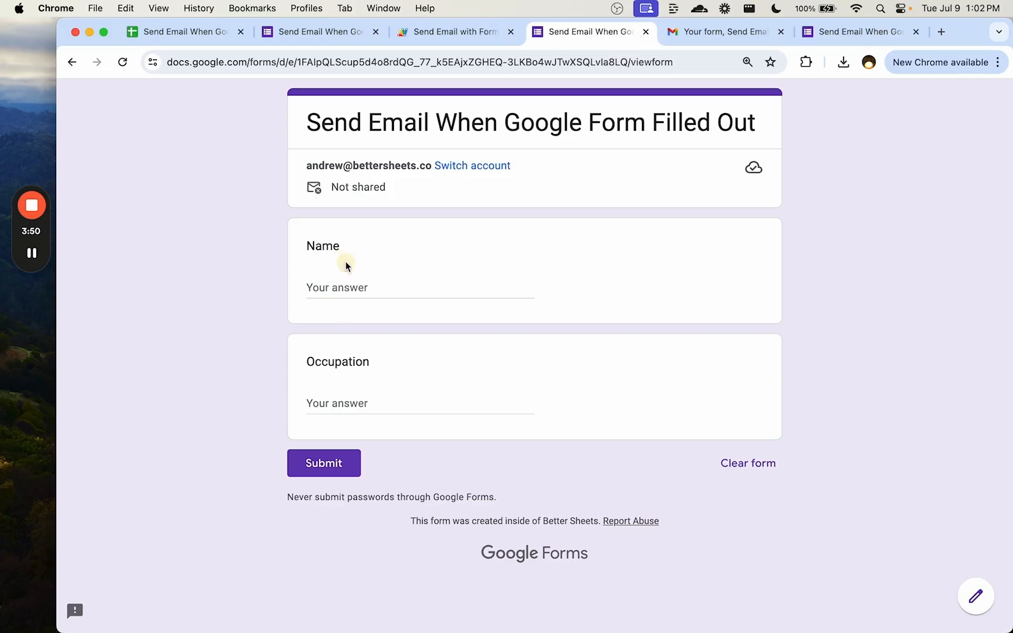
pyautogui.write('docto')
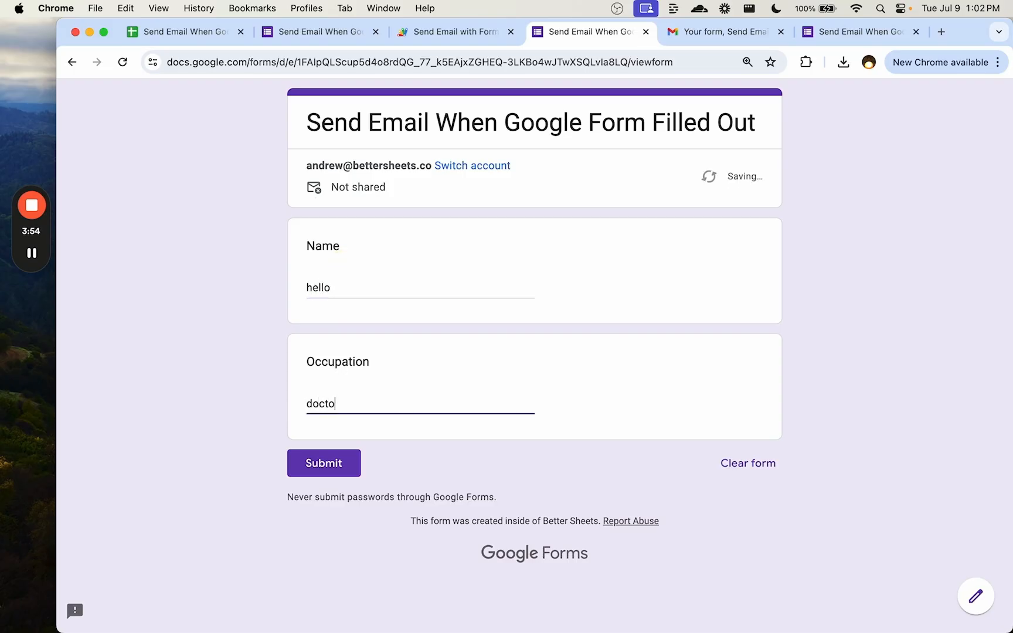
pyautogui.click(723, 32)
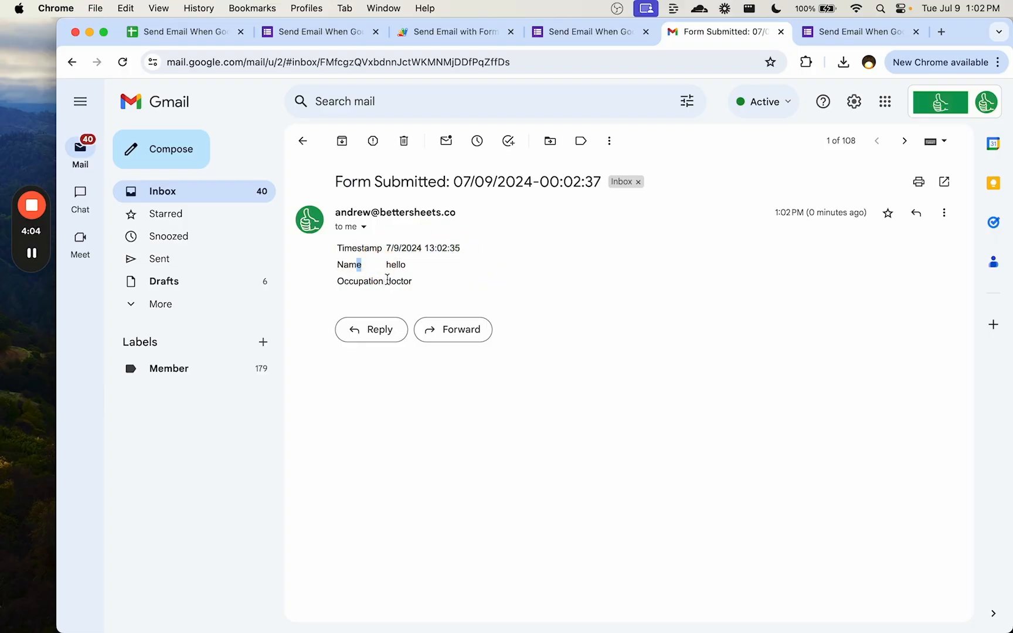
# - Check the 'Form Submitted' email's hello/doctor table against the sheet and the form's three responses
pyautogui.moveTo(359, 264); pyautogui.dragTo(419, 280)
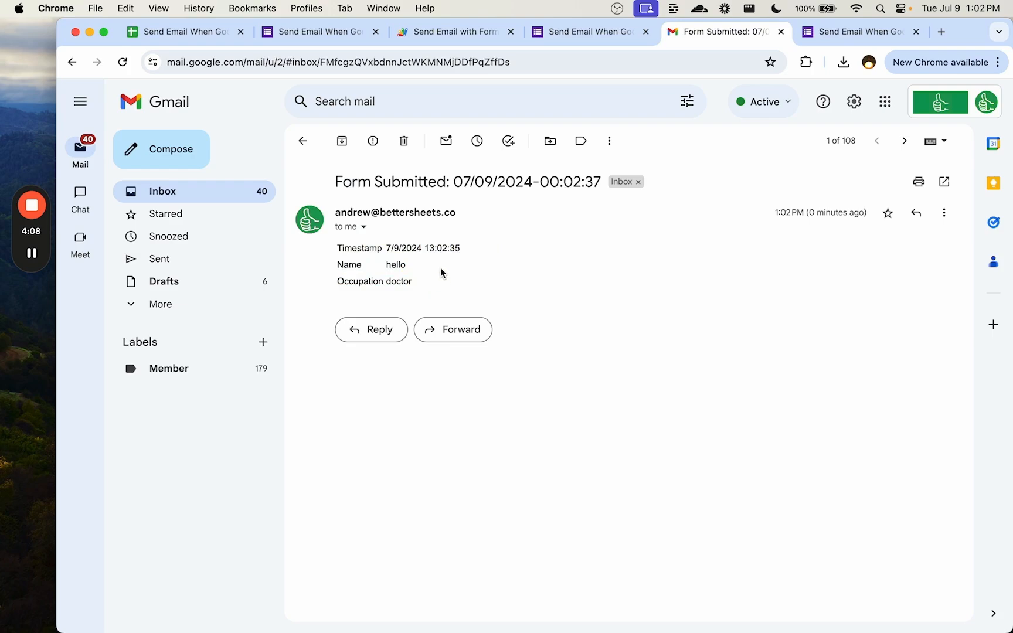
pyautogui.moveTo(438, 279)
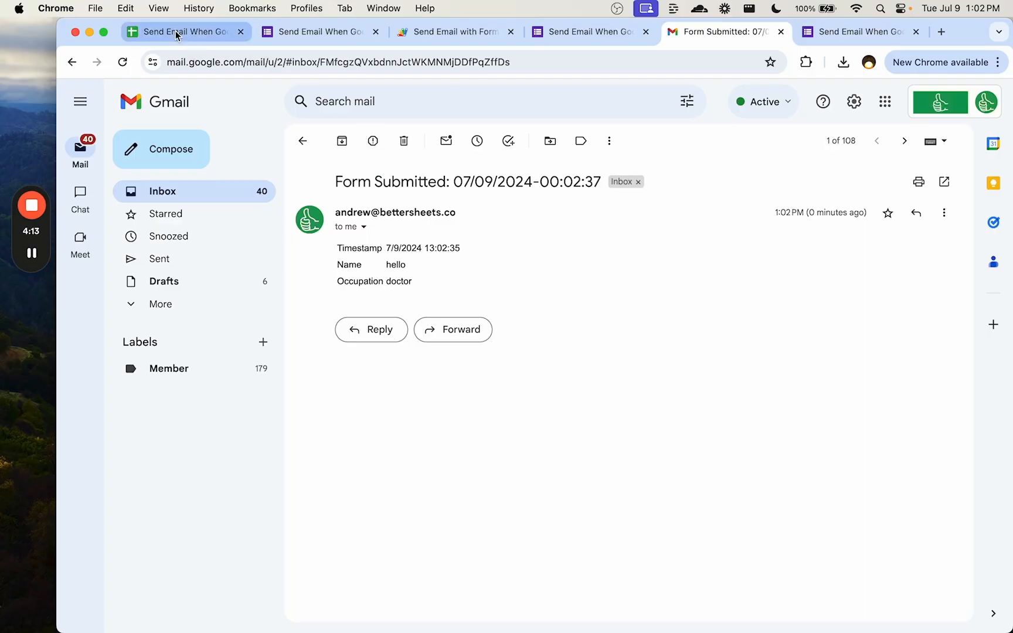
pyautogui.click(185, 31)
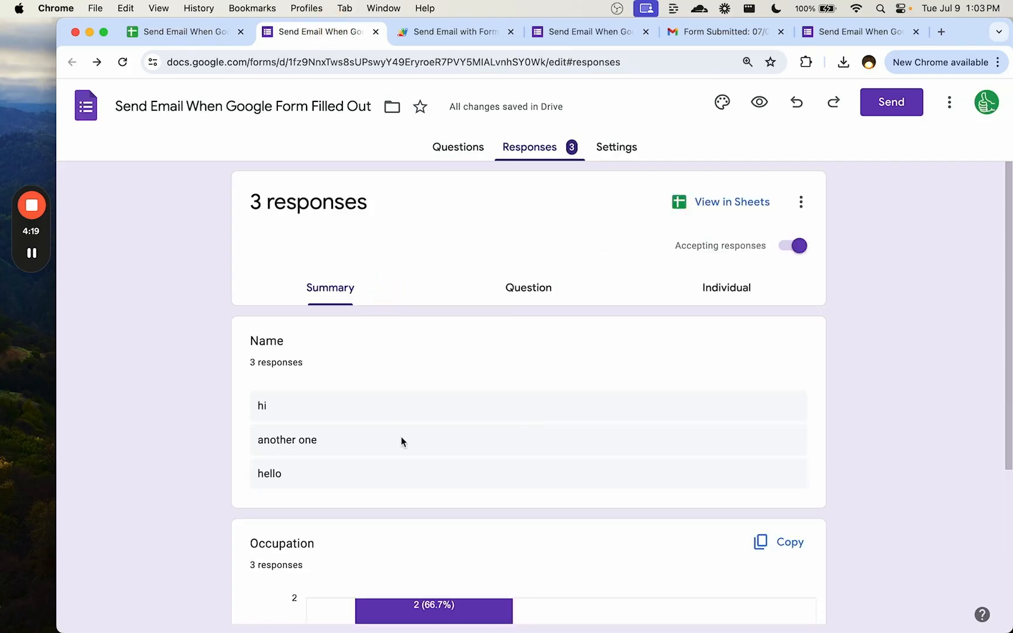
pyautogui.click(527, 287)
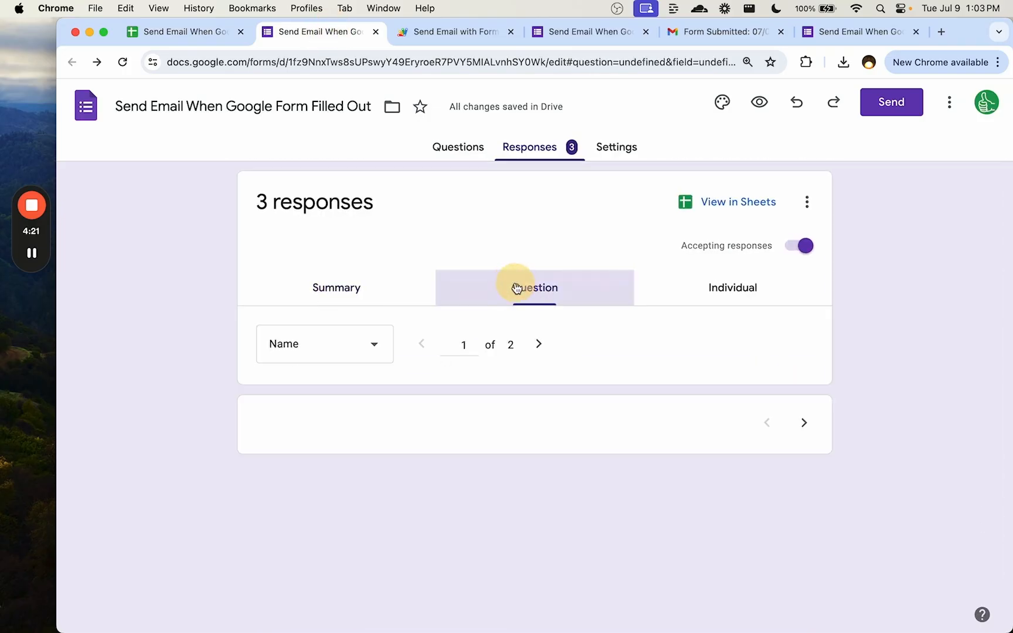
pyautogui.click(723, 31)
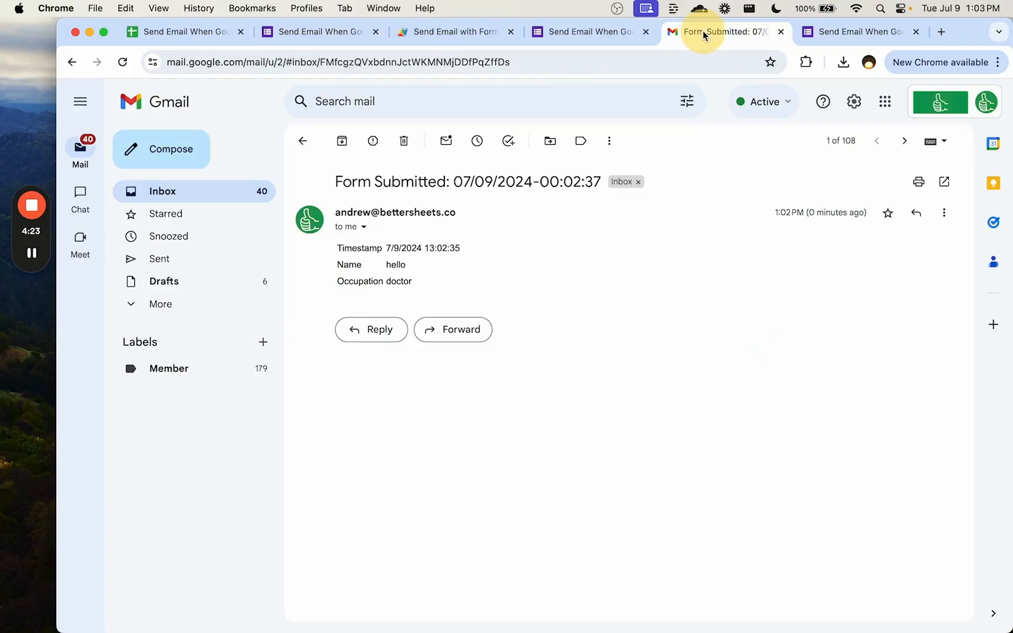
pyautogui.moveTo(502, 287)
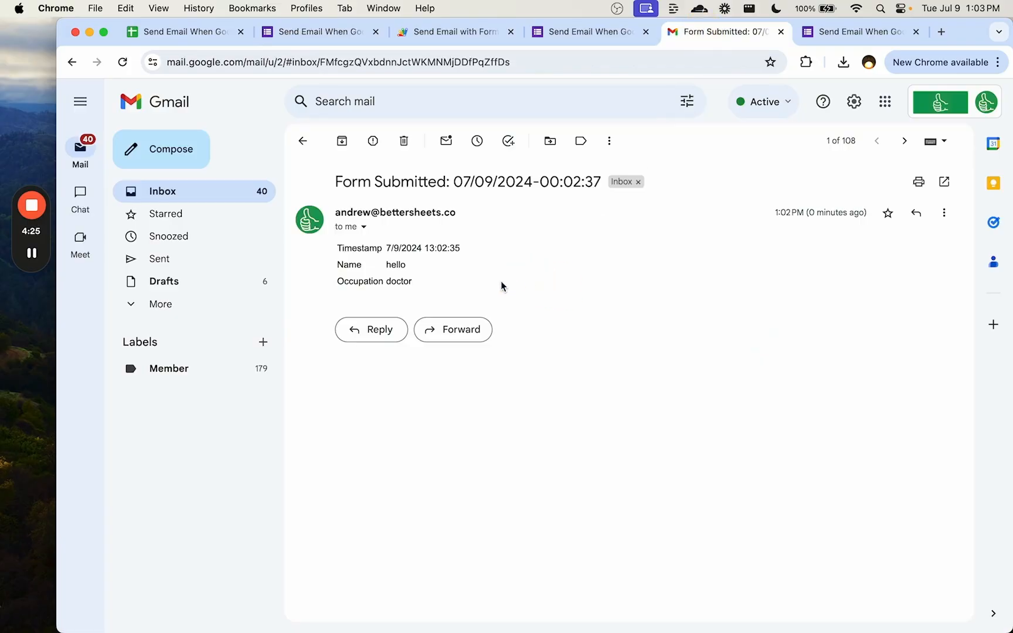
pyautogui.doubleClick(388, 181)
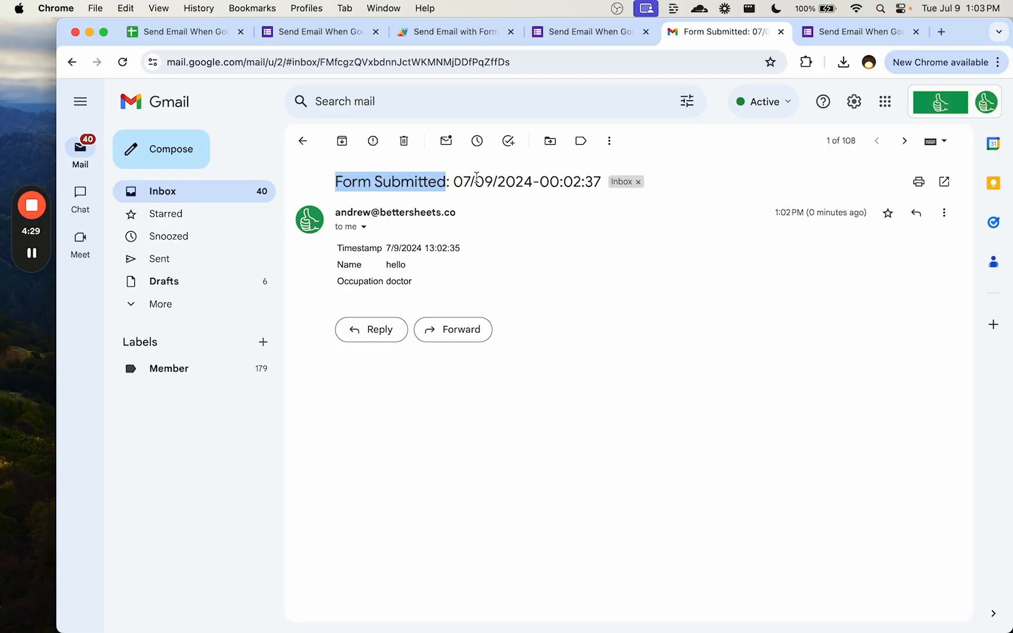
pyautogui.moveTo(400, 258)
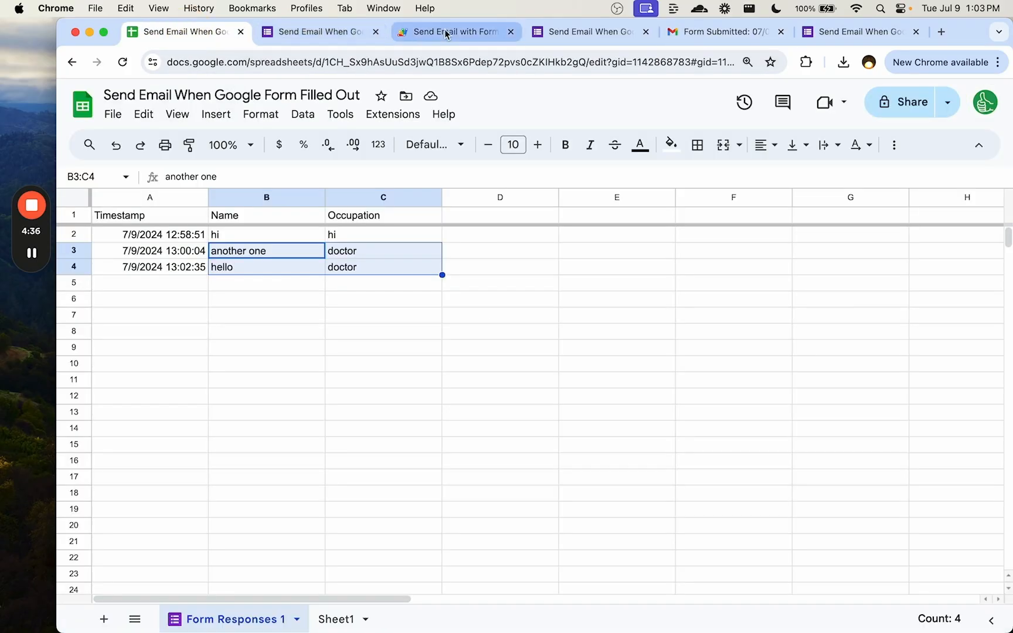
# - Confirm the single on-form-submit trigger, then return to the script code editor
pyautogui.click(456, 32)
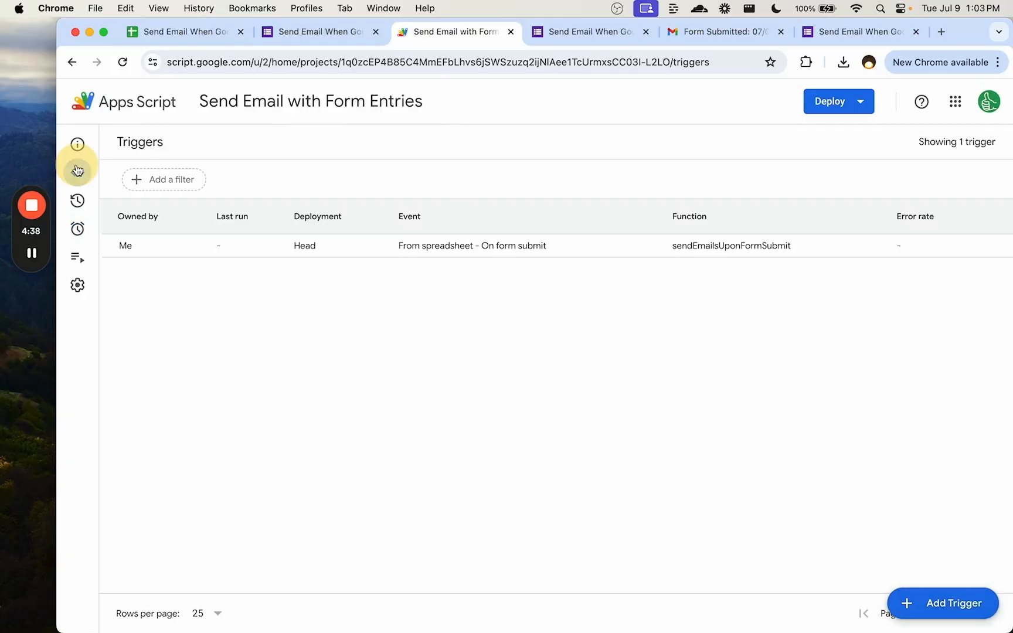
pyautogui.click(77, 172)
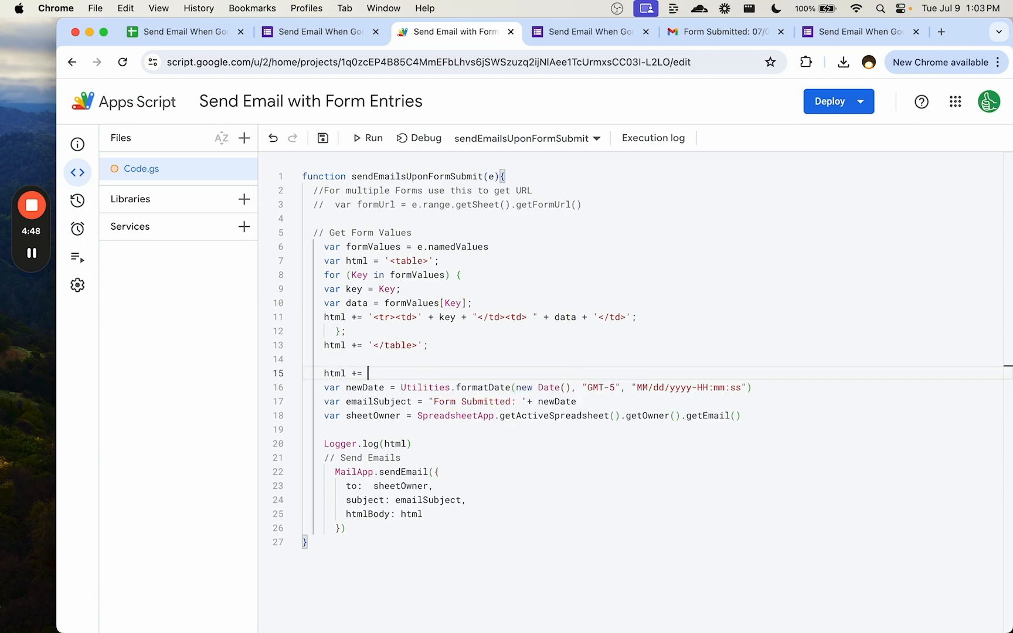
# - Append the "<p> Sheet: " + sheetUrl + "</p>" paragraph to the email HTML
pyautogui.write('she')
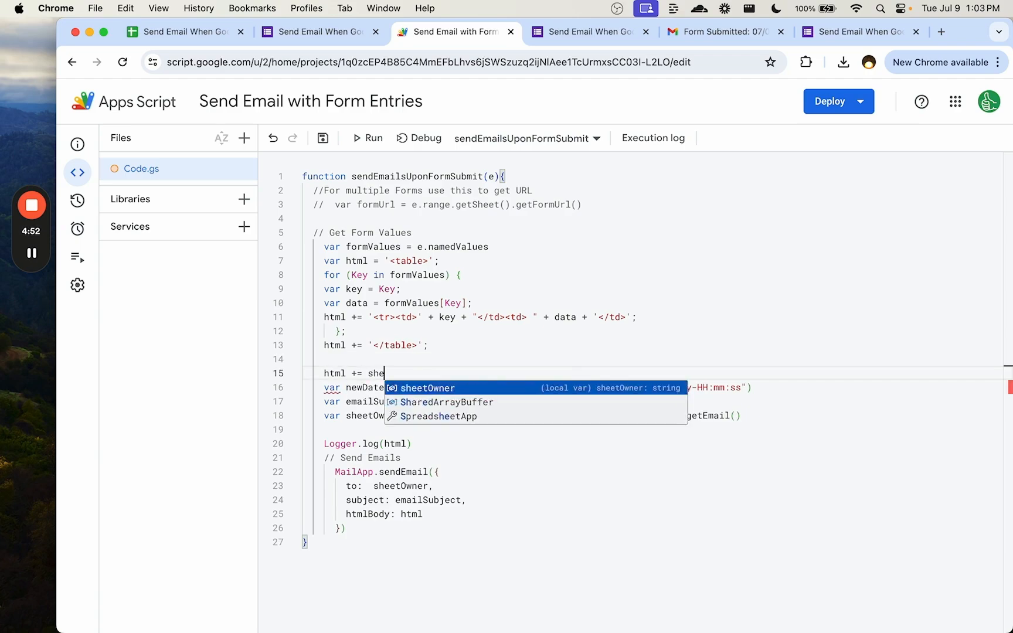
pyautogui.write('etUrl')
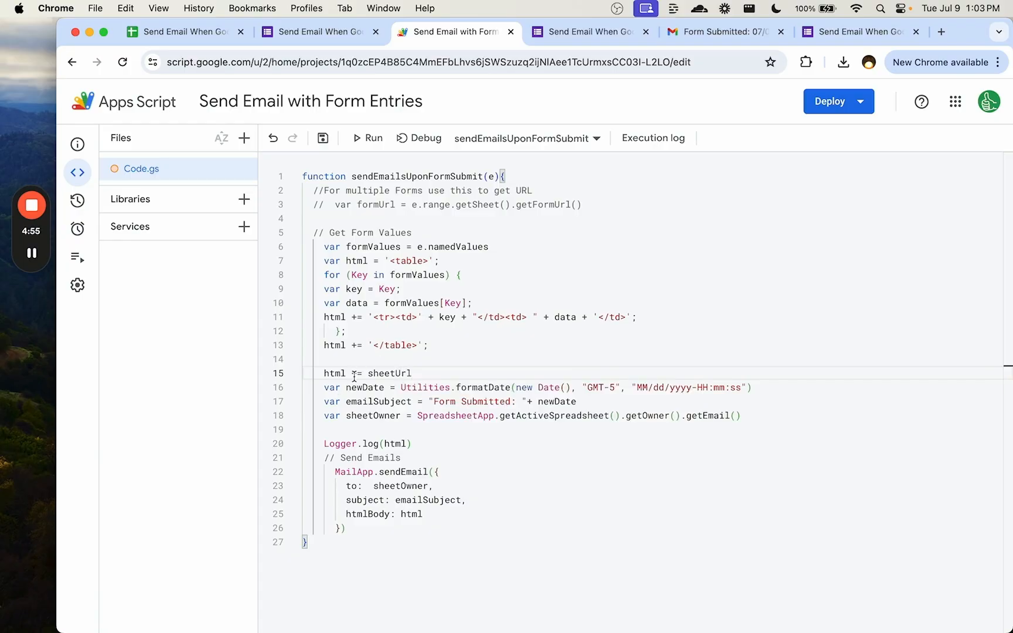
pyautogui.write("'")
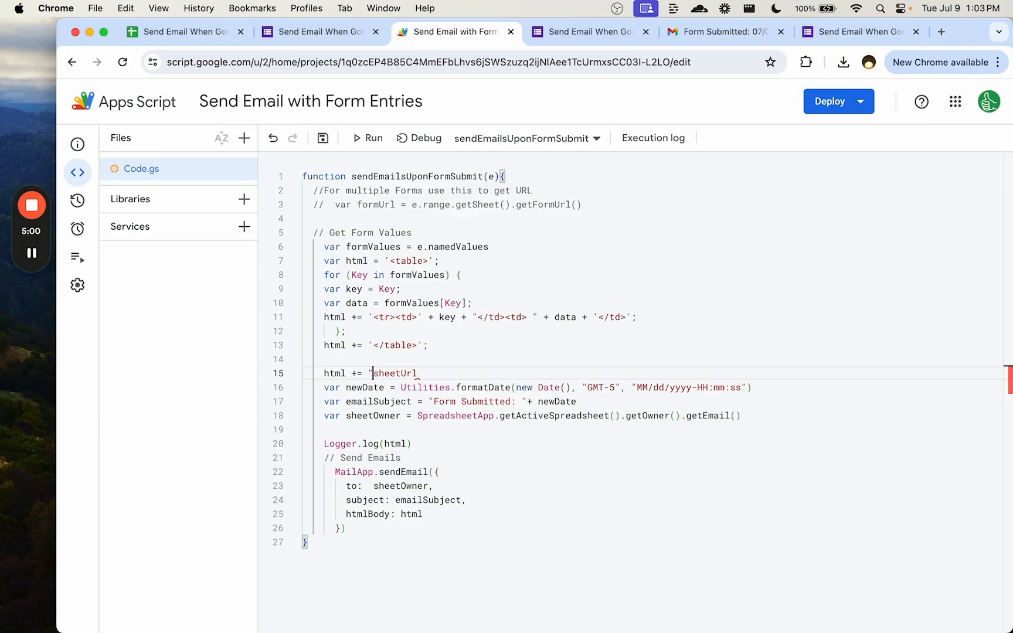
pyautogui.write('<p> Sheet: " +')
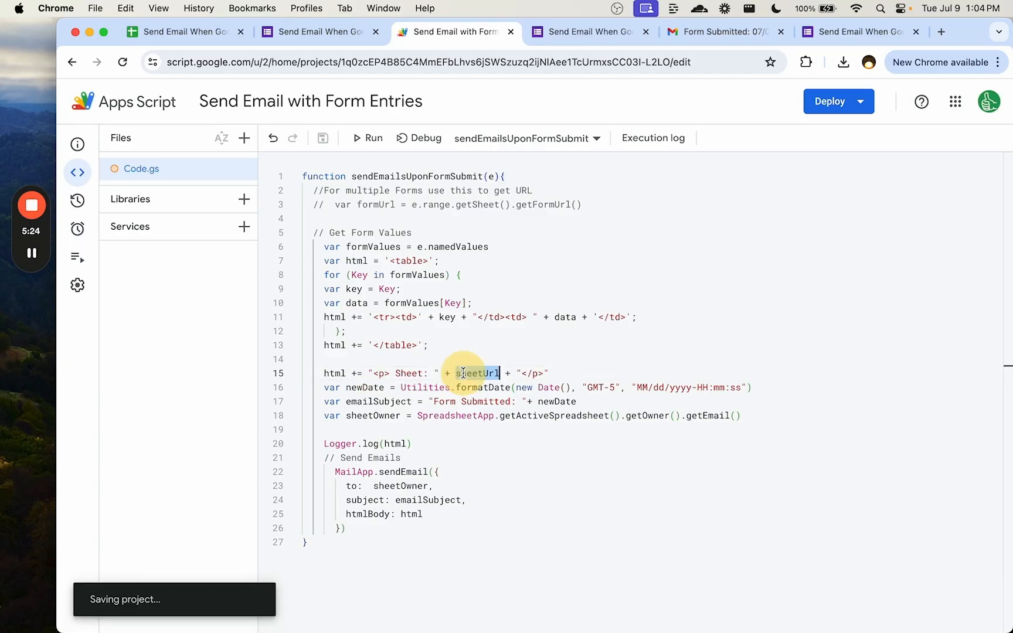
# - Define var sheetUrl = SpreadsheetApp.getActiveSpreadsheet().getUrl() and save
pyautogui.write('var')
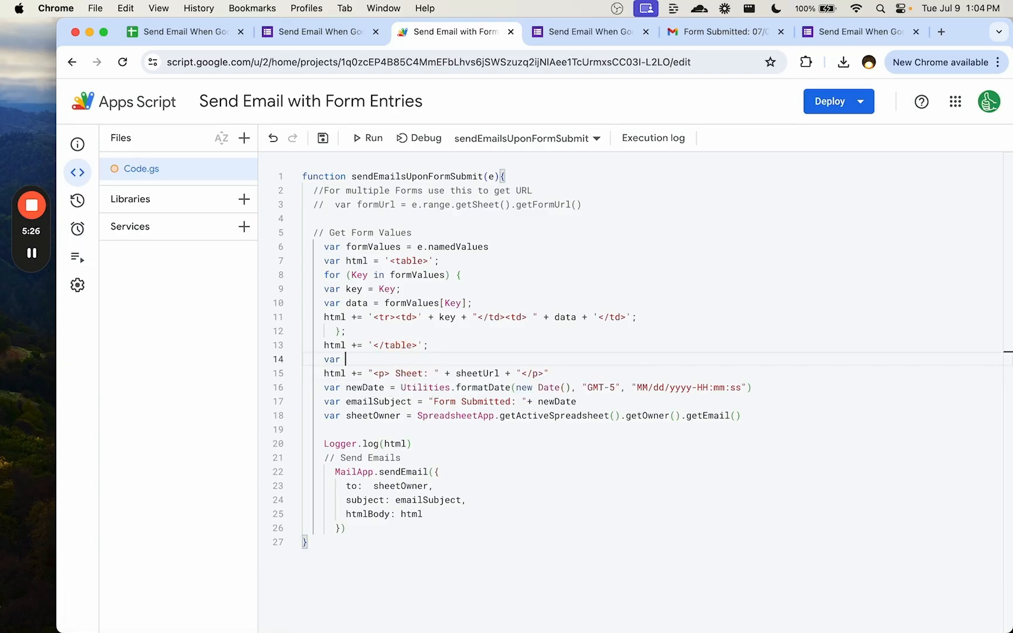
pyautogui.write('sheetUrl =')
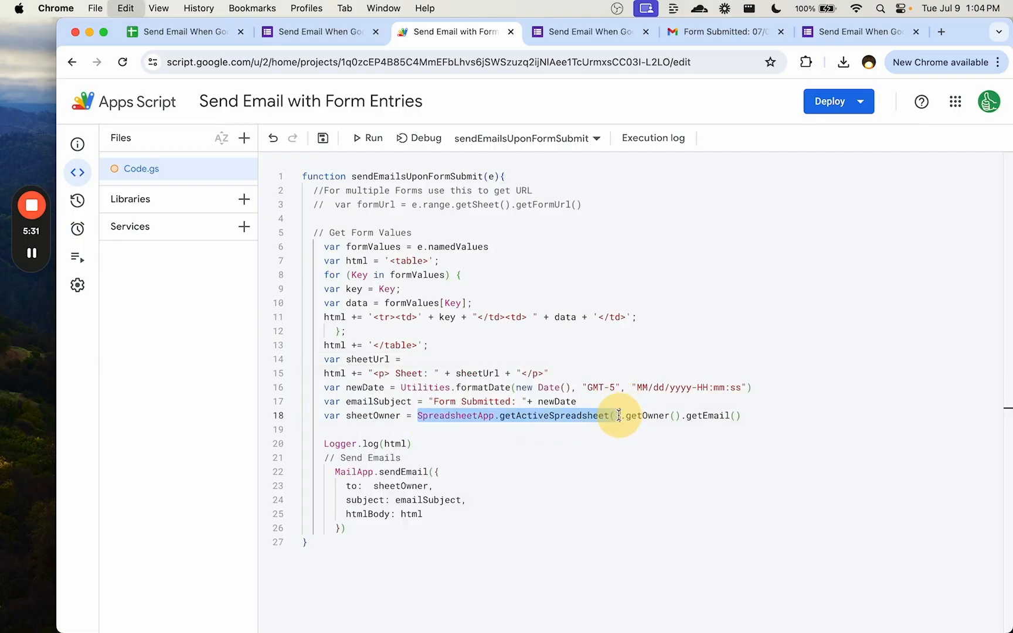
pyautogui.write('SpreadsheetApp.getActiveSpreadsheet().getSheet')
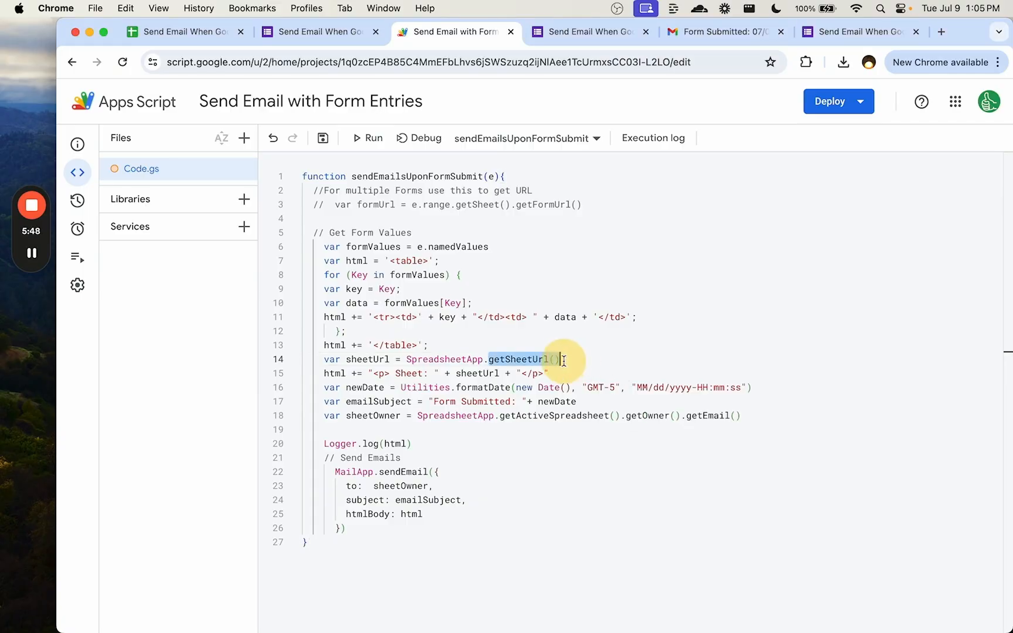
pyautogui.write('getActiveSpreadsheet().g')
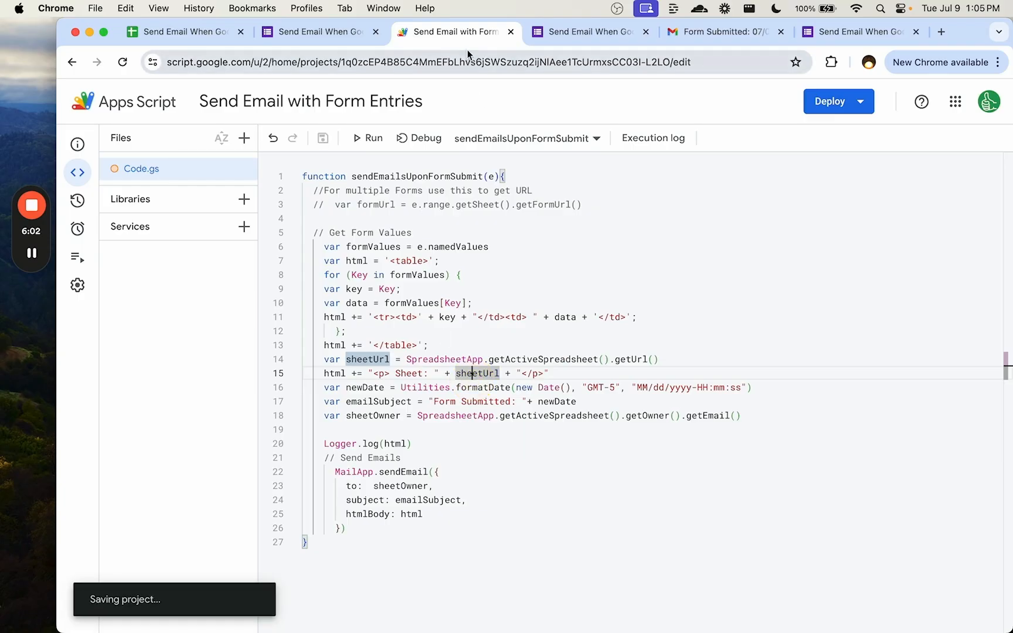
# - Submit a live-form test response with Name howdy and Occupation yo
pyautogui.click(588, 31)
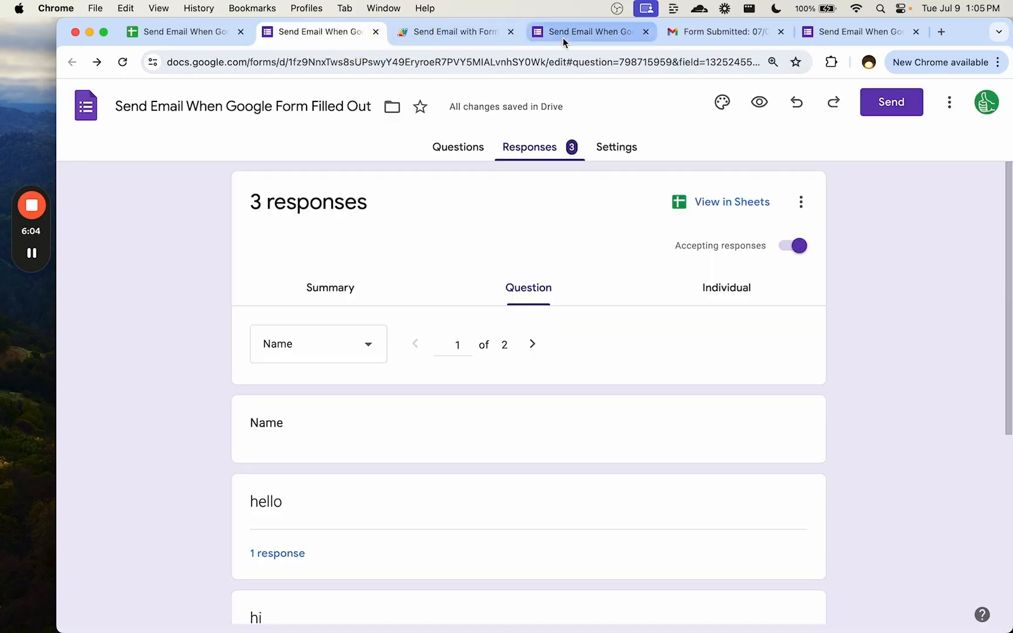
pyautogui.click(588, 31)
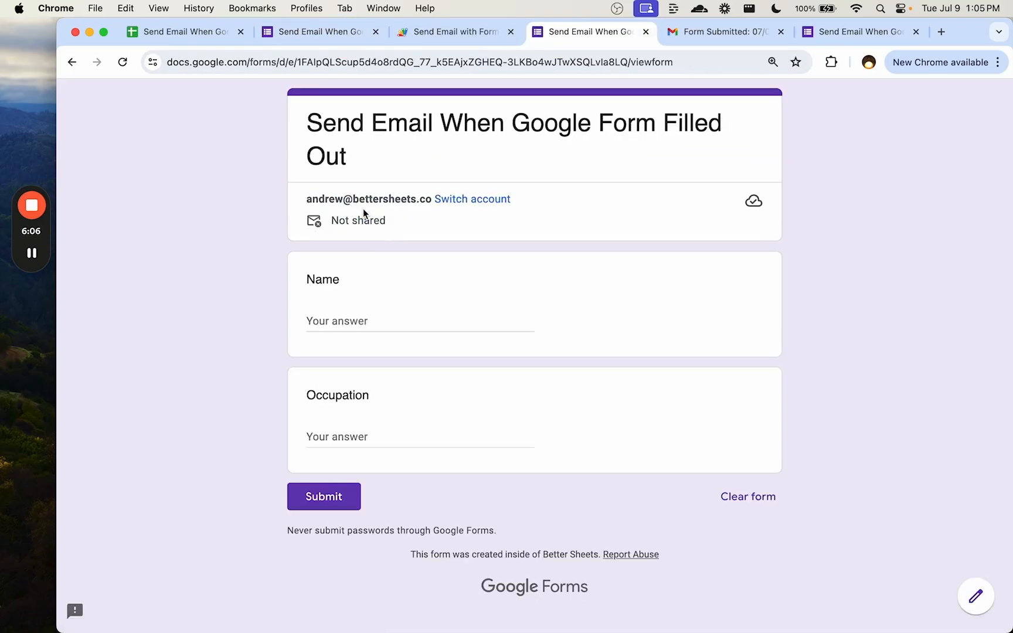
pyautogui.write('yo')
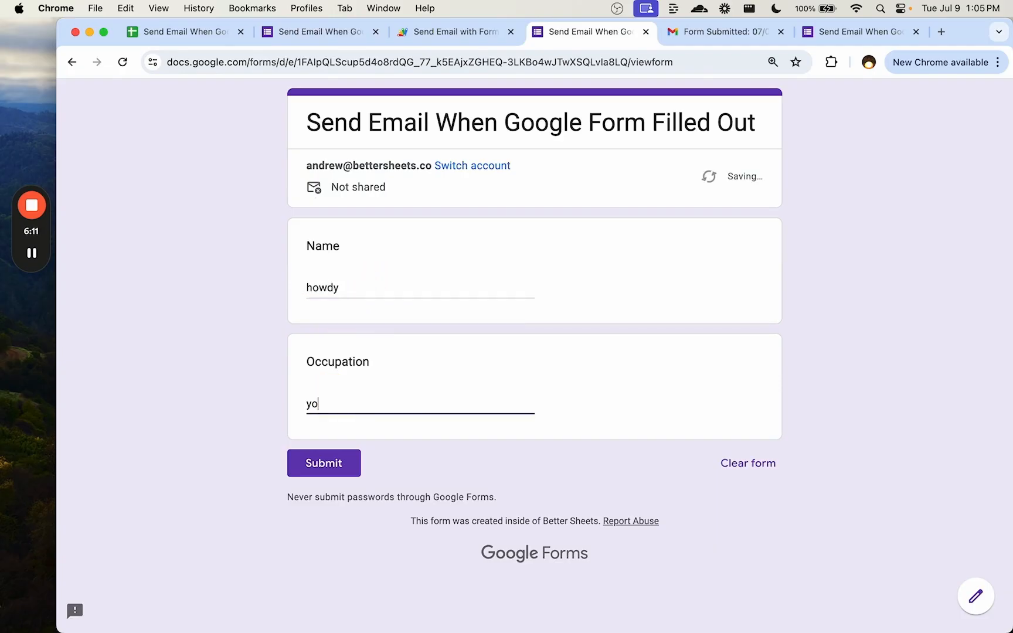
pyautogui.click(724, 31)
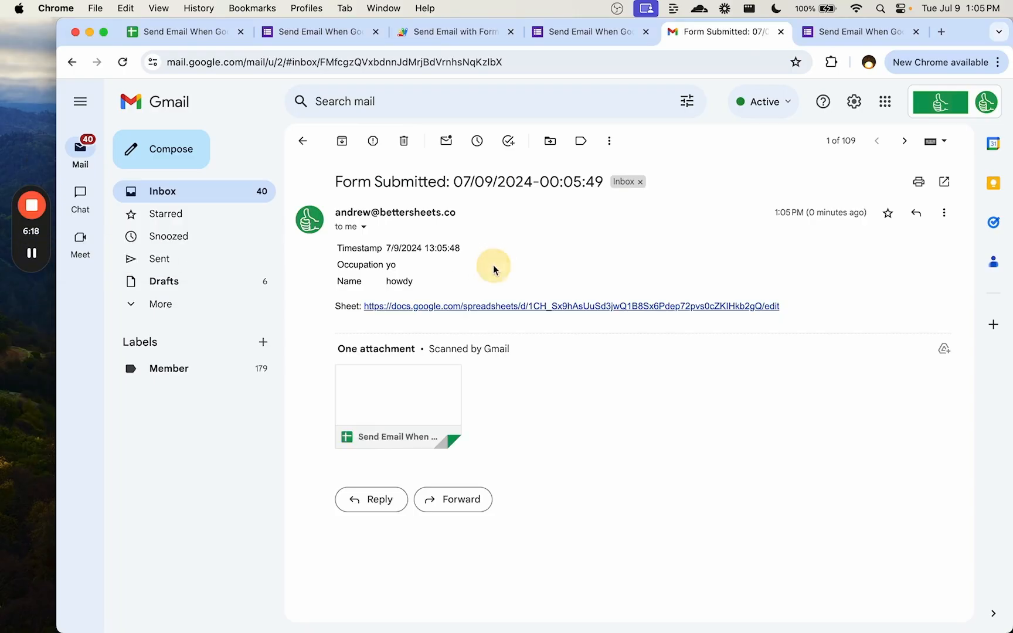
pyautogui.moveTo(414, 312)
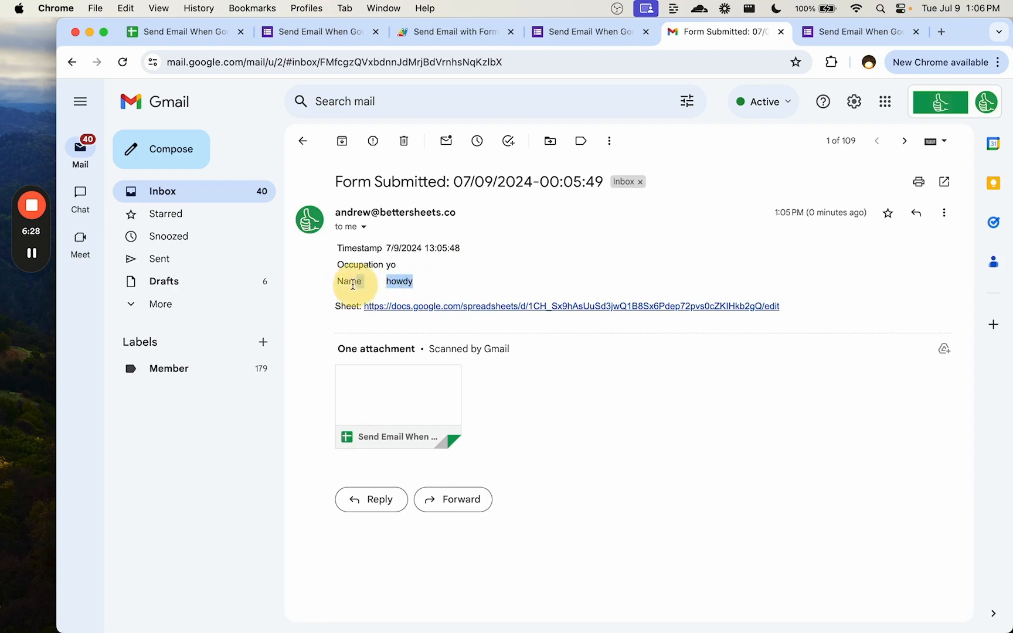
# - Return to the form's Responses view, now showing four responses
pyautogui.click(588, 32)
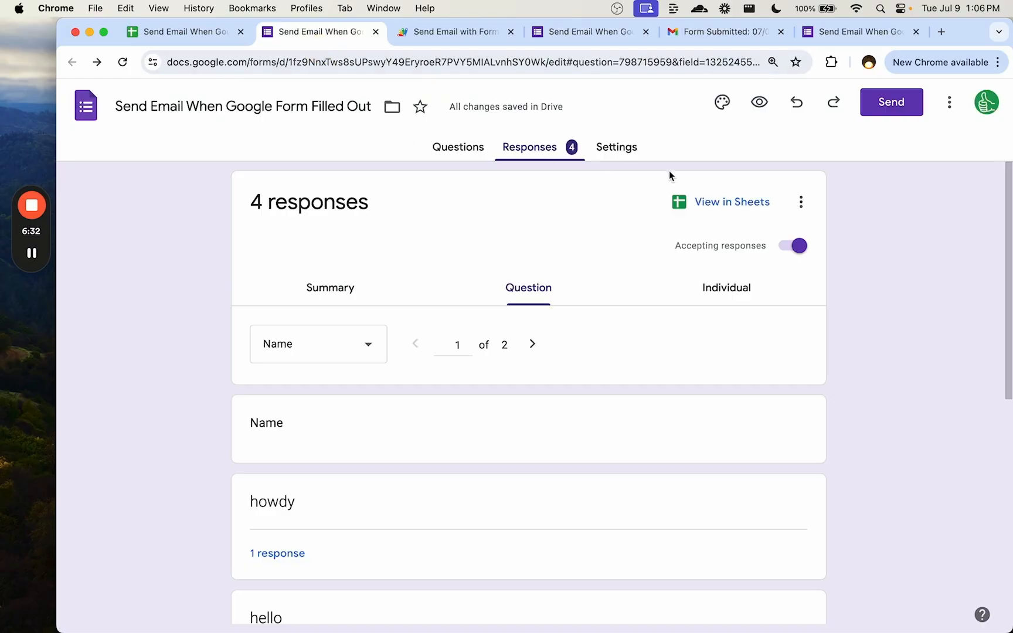
# - Add a multiple-choice question 'How are you today?' with options Okay and Good
pyautogui.click(457, 147)
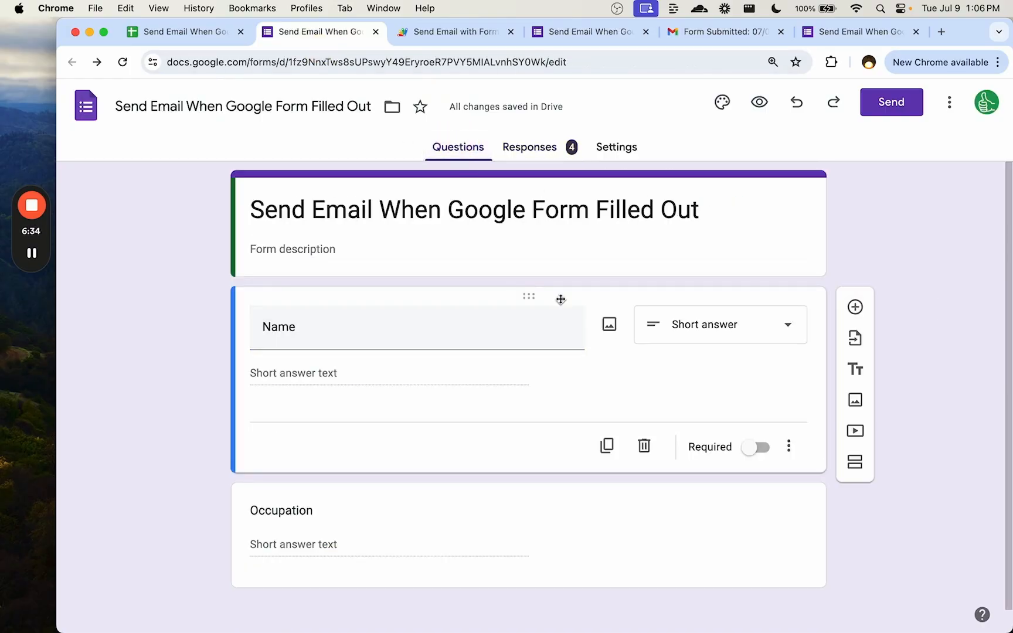
pyautogui.write('How are')
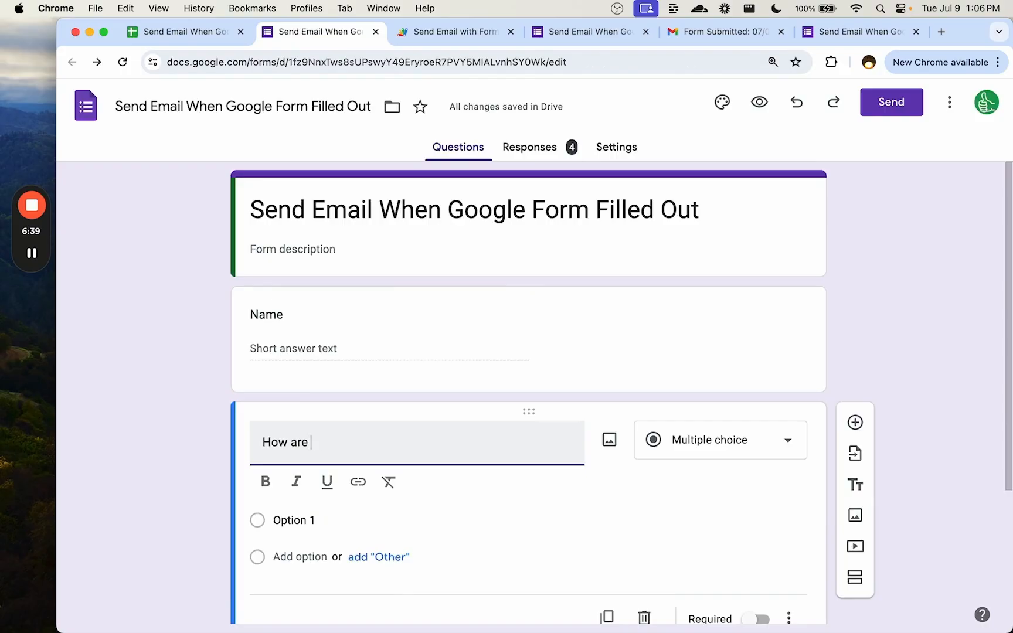
pyautogui.write('Okay')
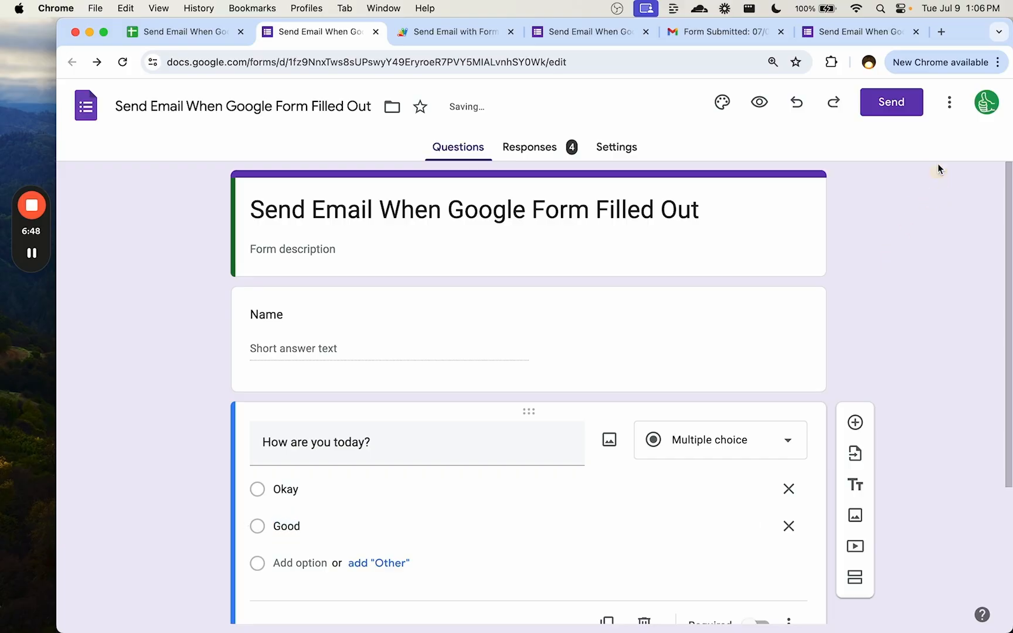
# - Preview the live form to start a Hula Boy test response
pyautogui.click(949, 101)
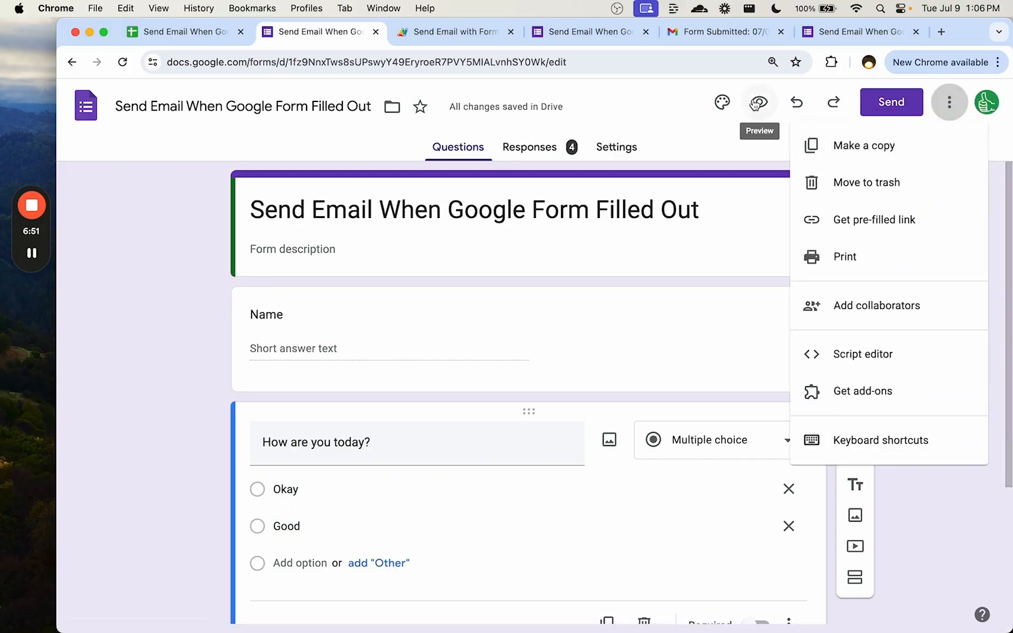
pyautogui.click(758, 102)
pyautogui.write('Hul')
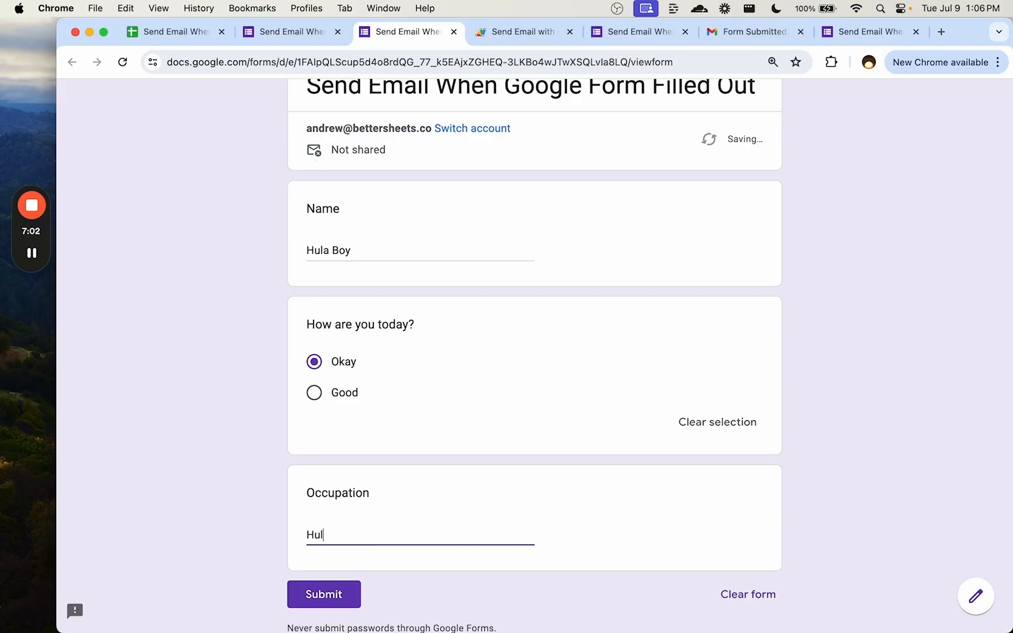
# - Submit the Hula Boy response and open its Form Submitted email
pyautogui.click(754, 31)
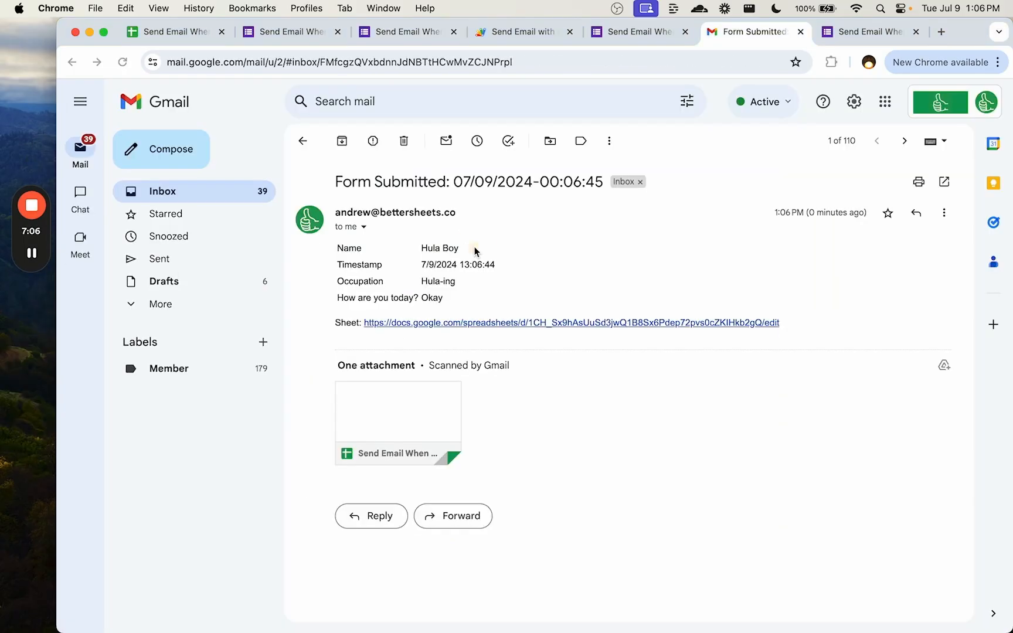
pyautogui.doubleClick(439, 247)
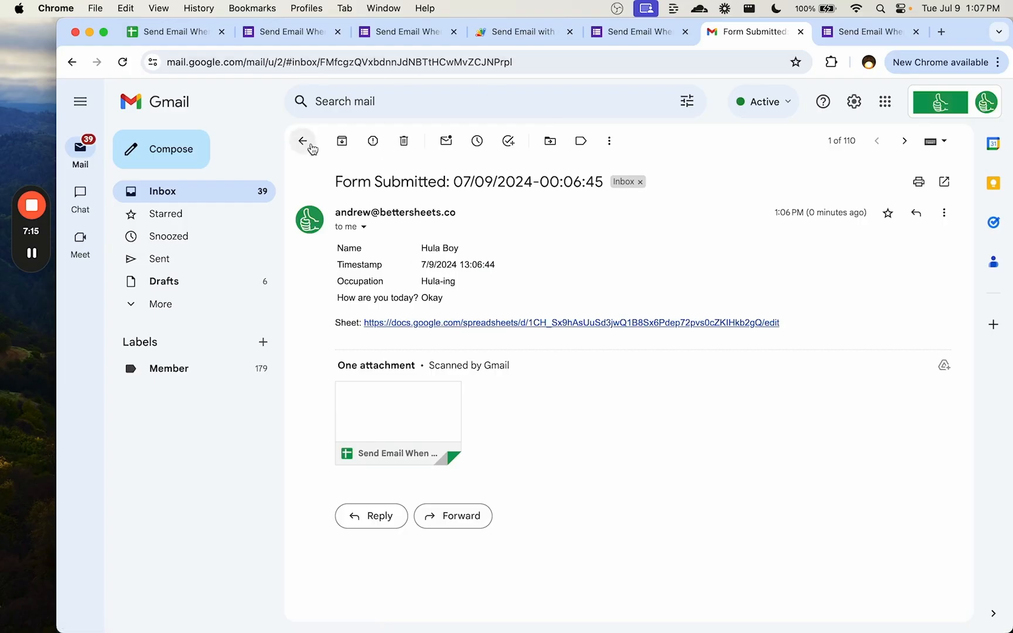
pyautogui.moveTo(292, 32)
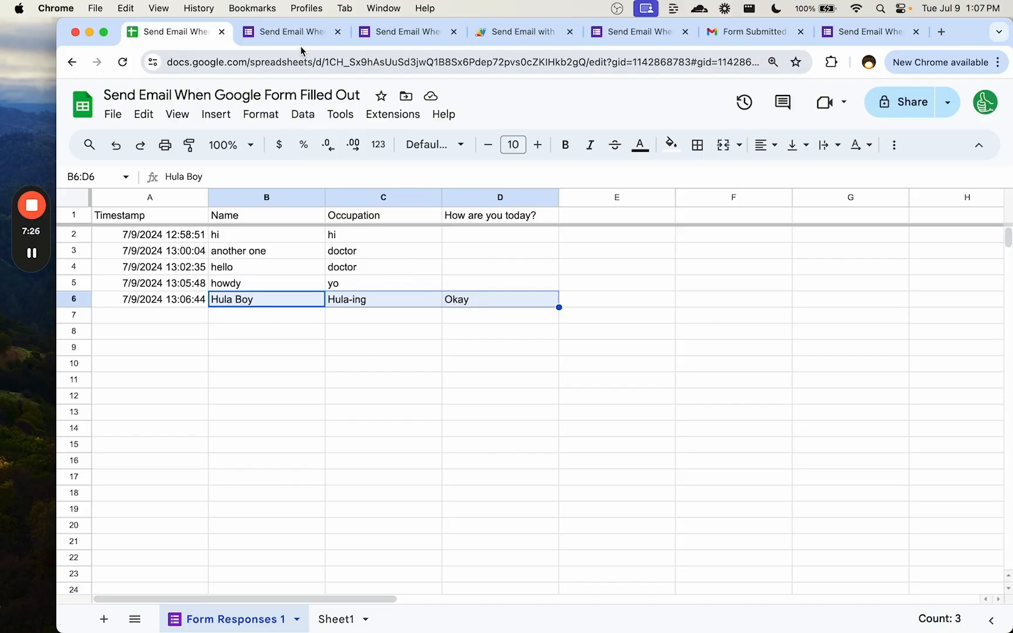
# - Check the five-response form, then return to the Hula Boy submission email
pyautogui.click(289, 31)
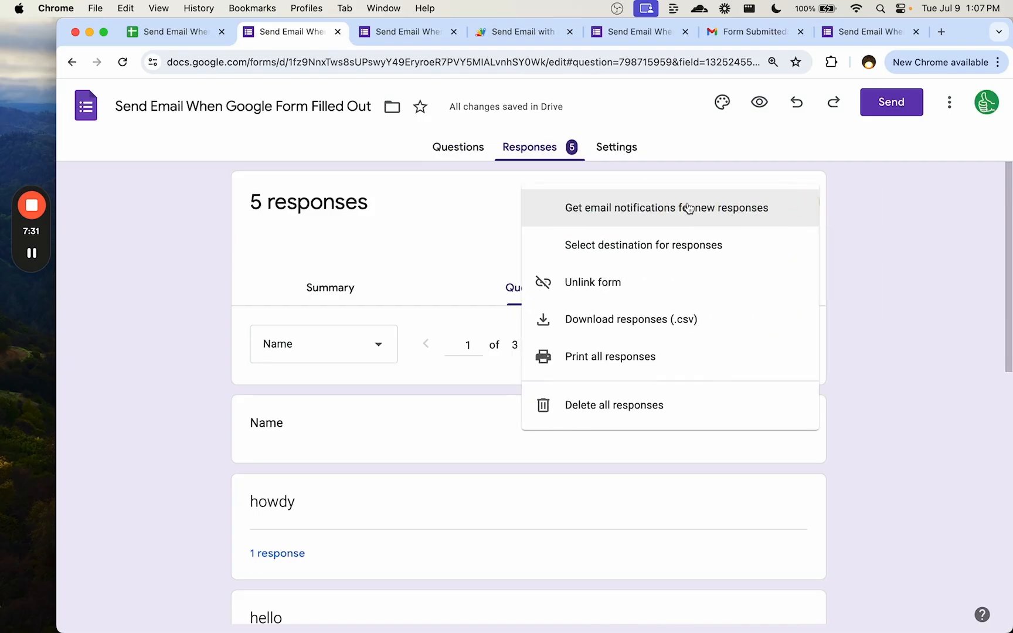
pyautogui.moveTo(778, 227)
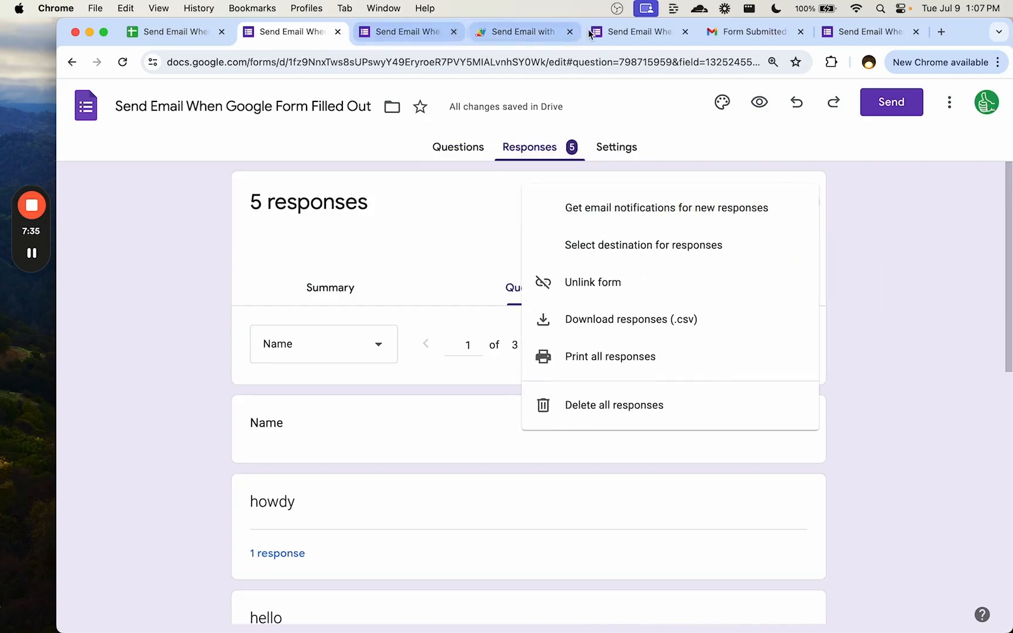
pyautogui.click(749, 31)
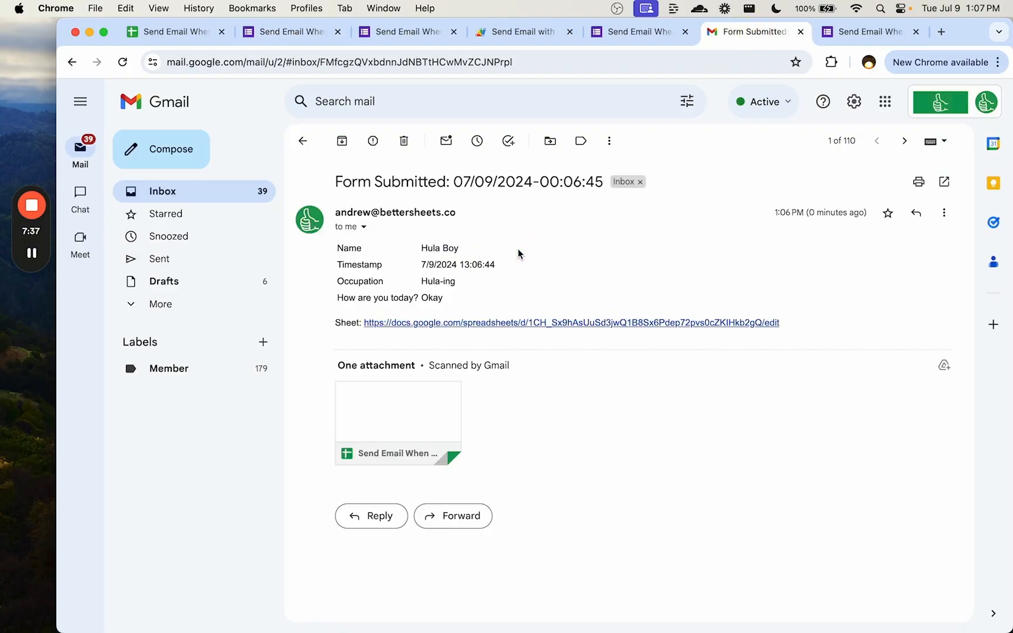
pyautogui.moveTo(439, 248); pyautogui.dragTo(471, 264)
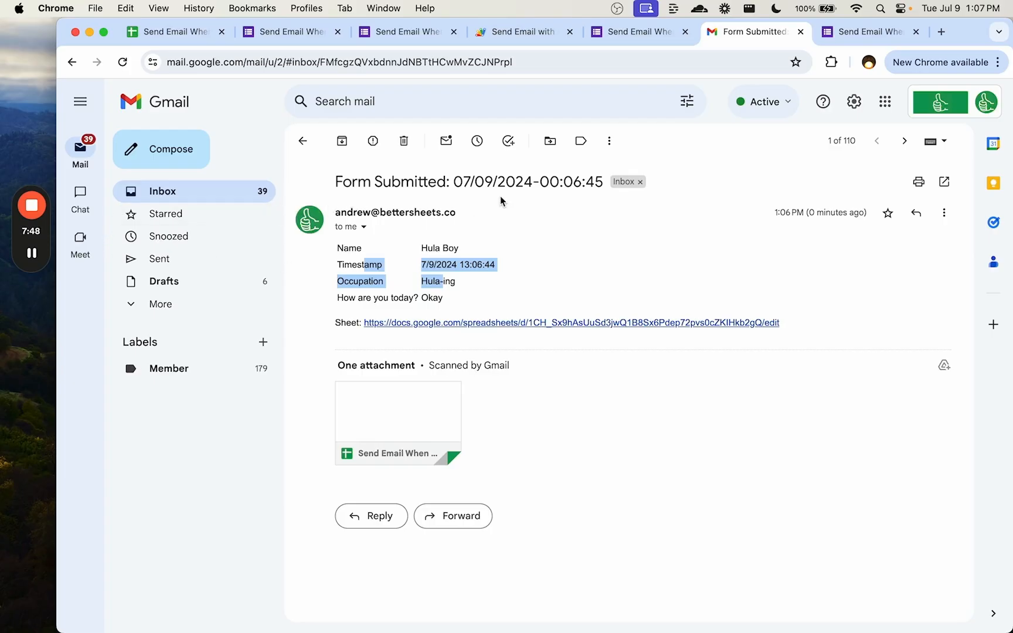
pyautogui.moveTo(477, 226)
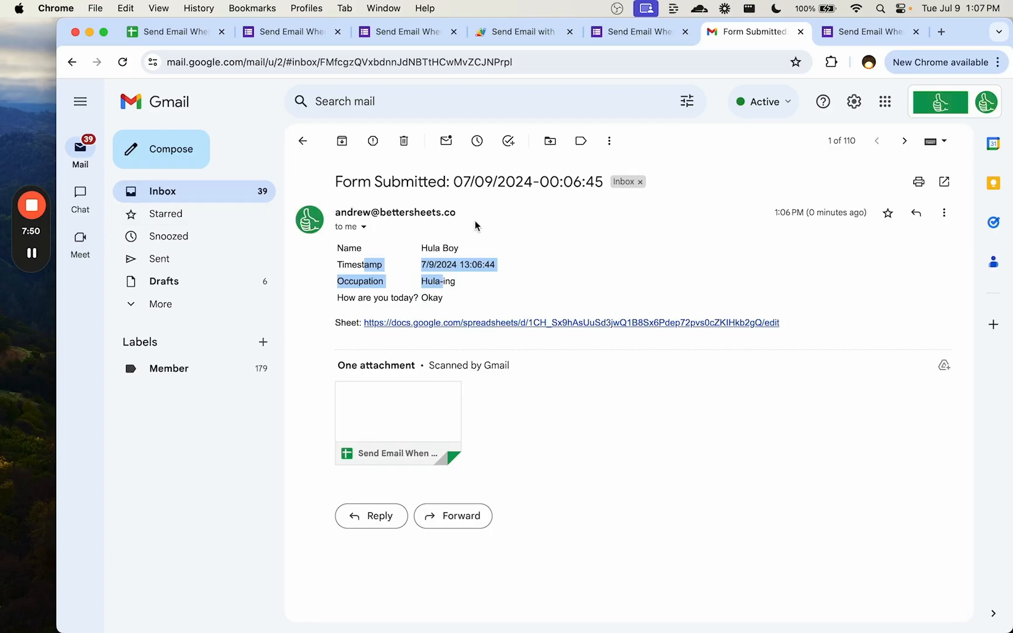
pyautogui.click(30, 204)
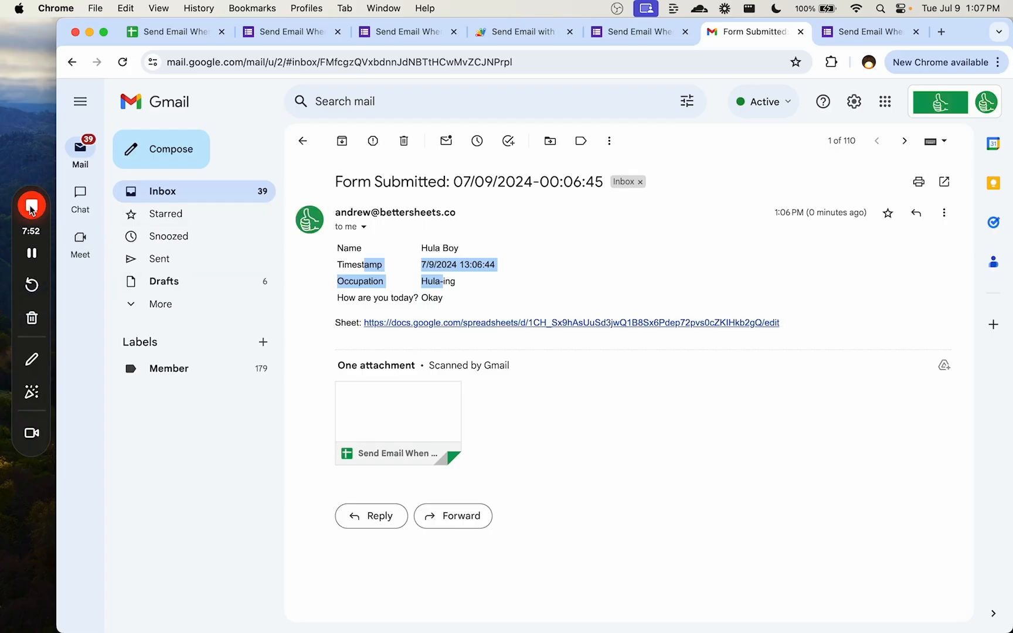